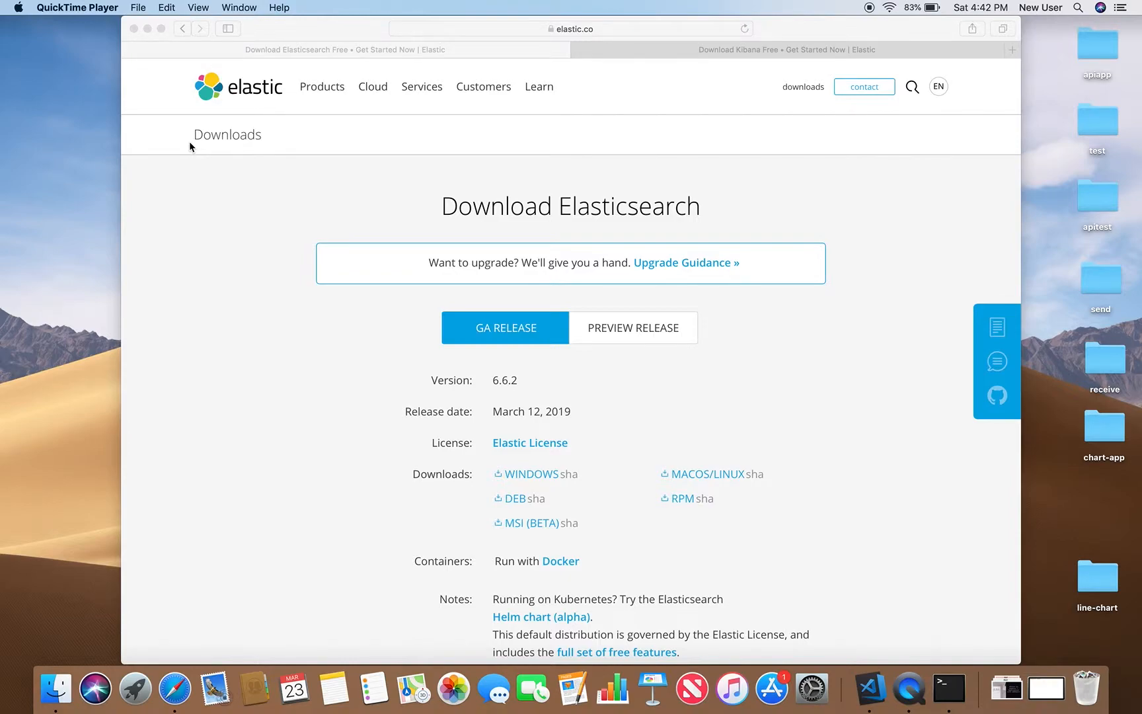
mouse_move(445, 61)
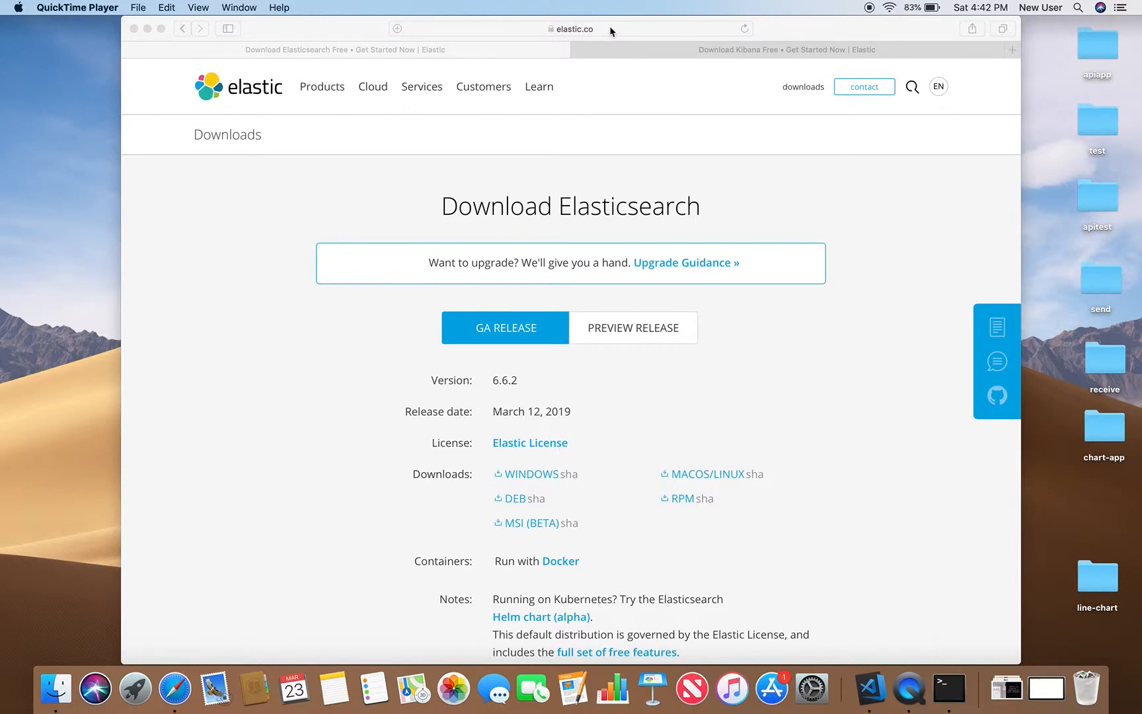
Step: Start the macOS/Linux download of Elasticsearch 6.6.2 from the Elastic downloads page
left_click(570, 28)
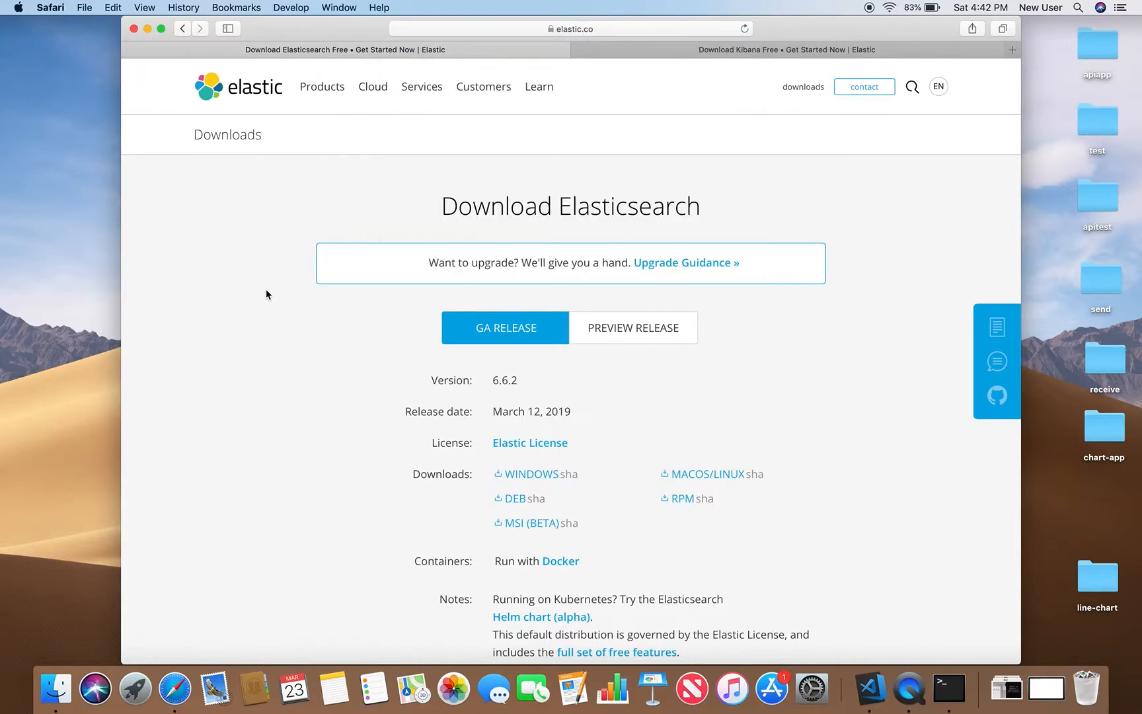
scroll("down", 3)
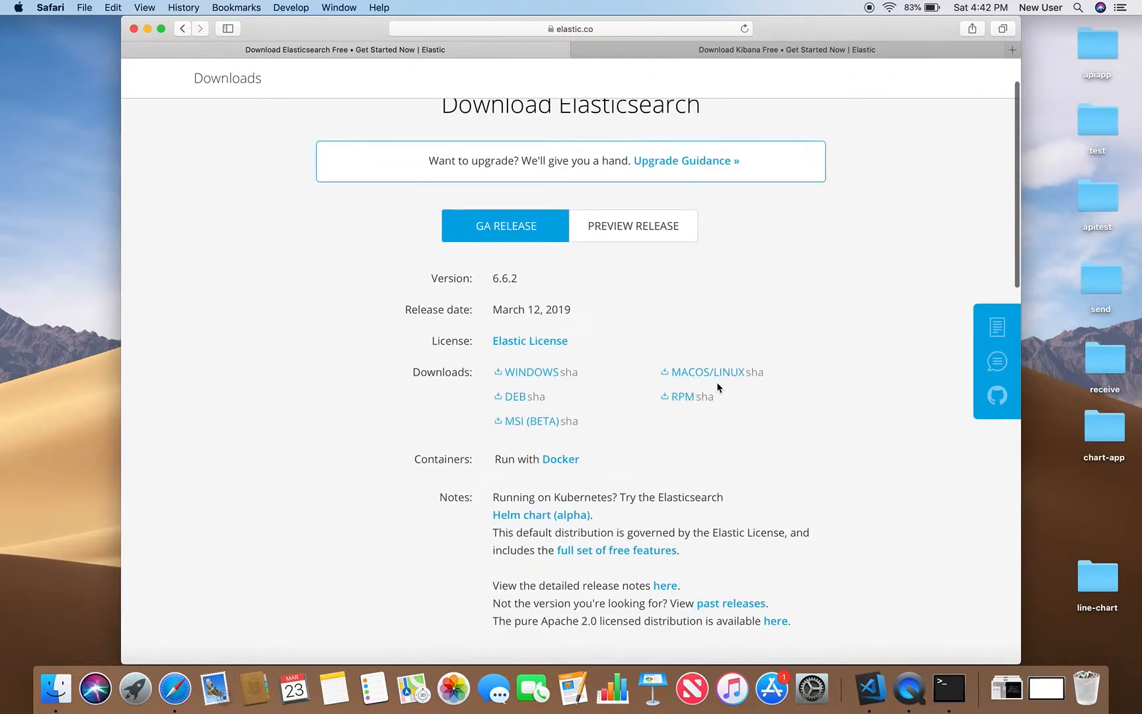
mouse_move(707, 396)
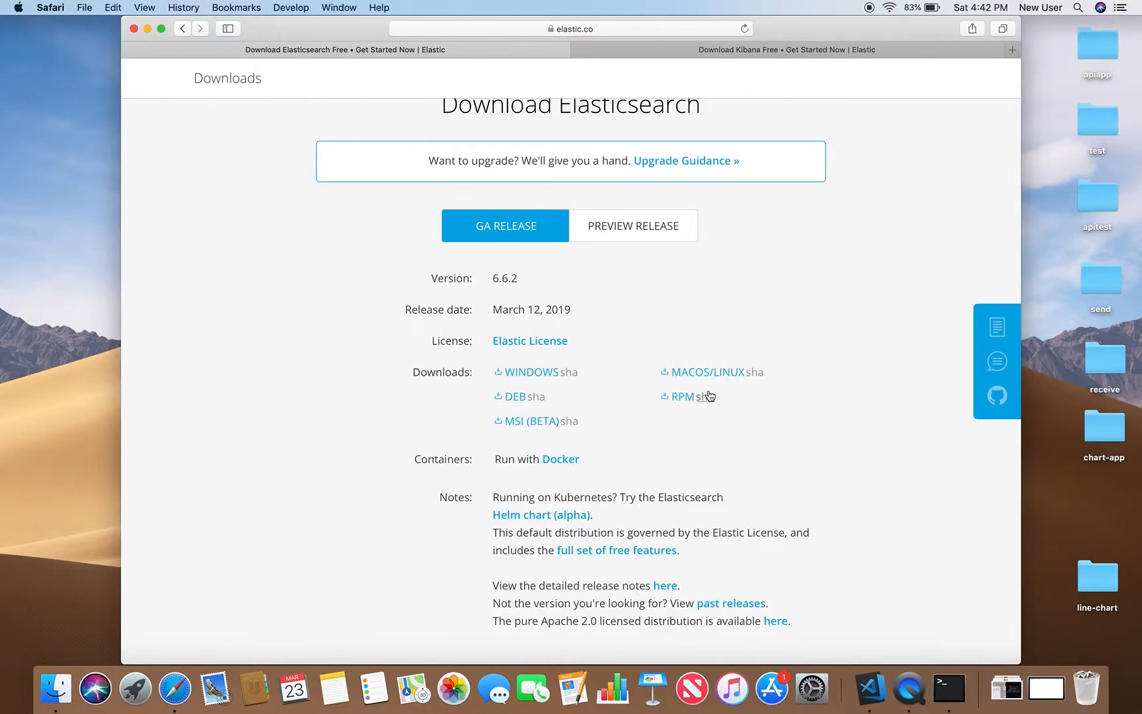
mouse_move(731, 386)
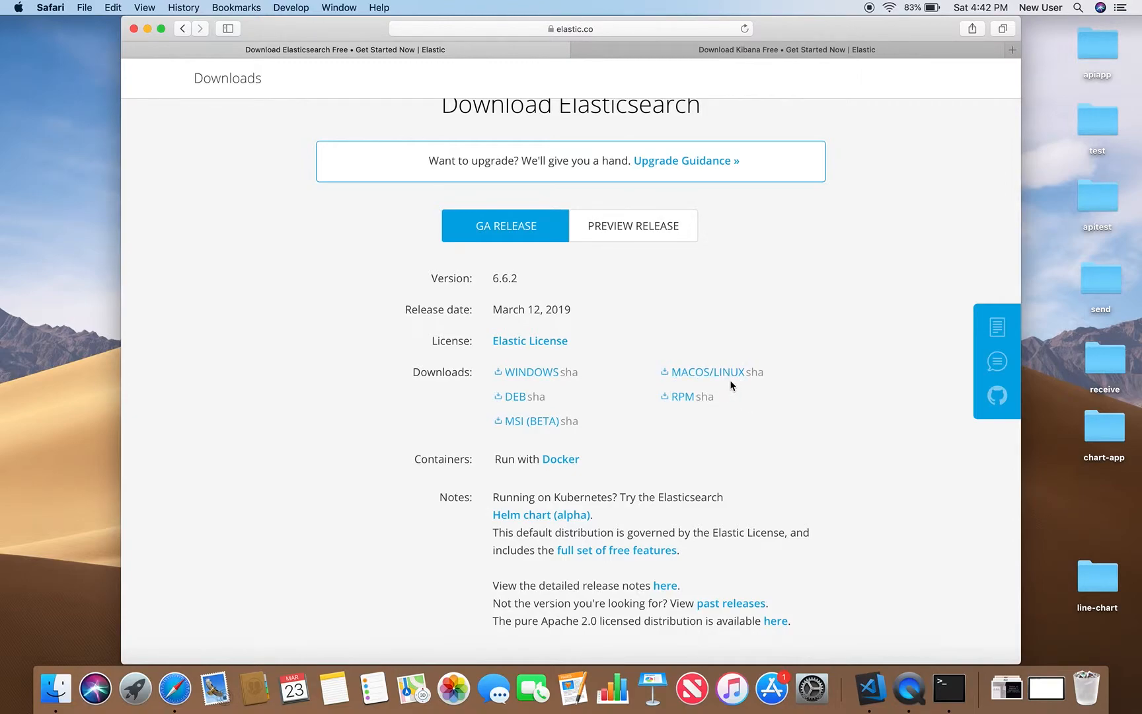
scroll("up", 3)
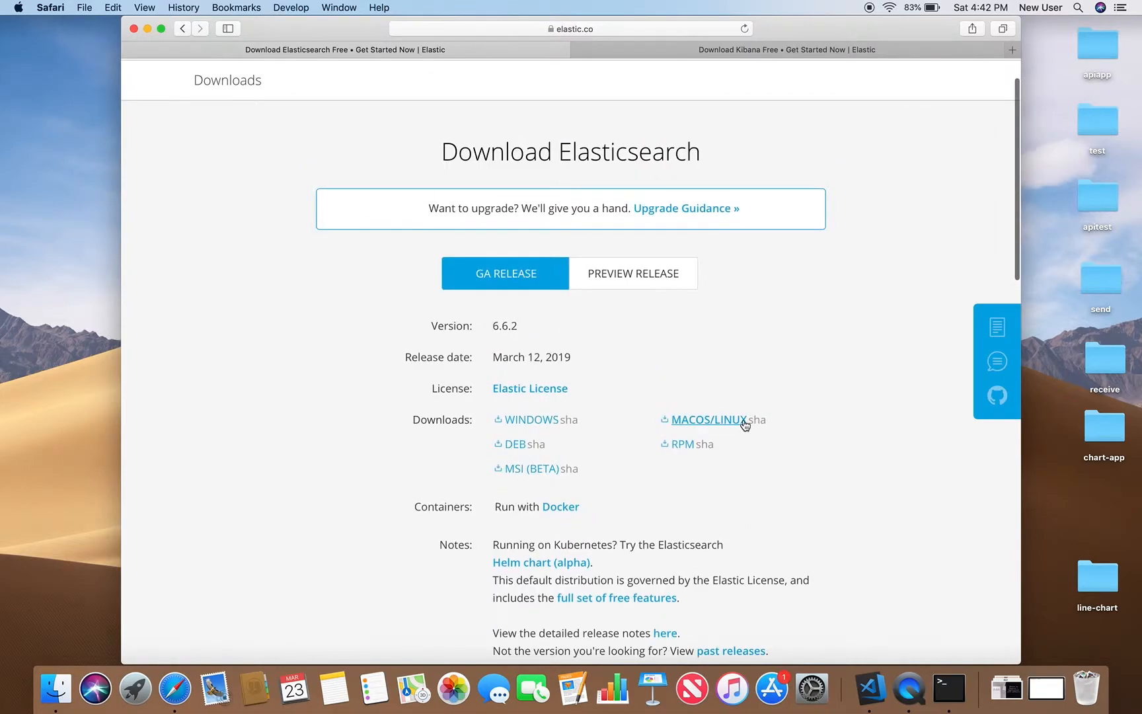
mouse_move(704, 409)
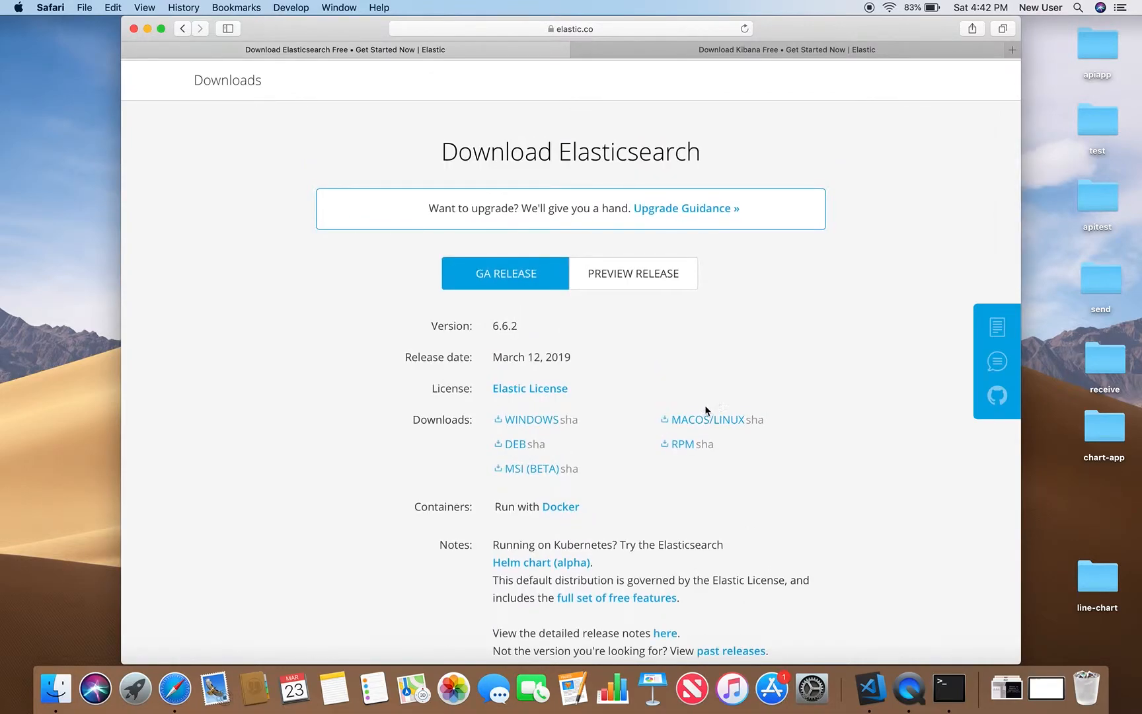
mouse_move(529, 332)
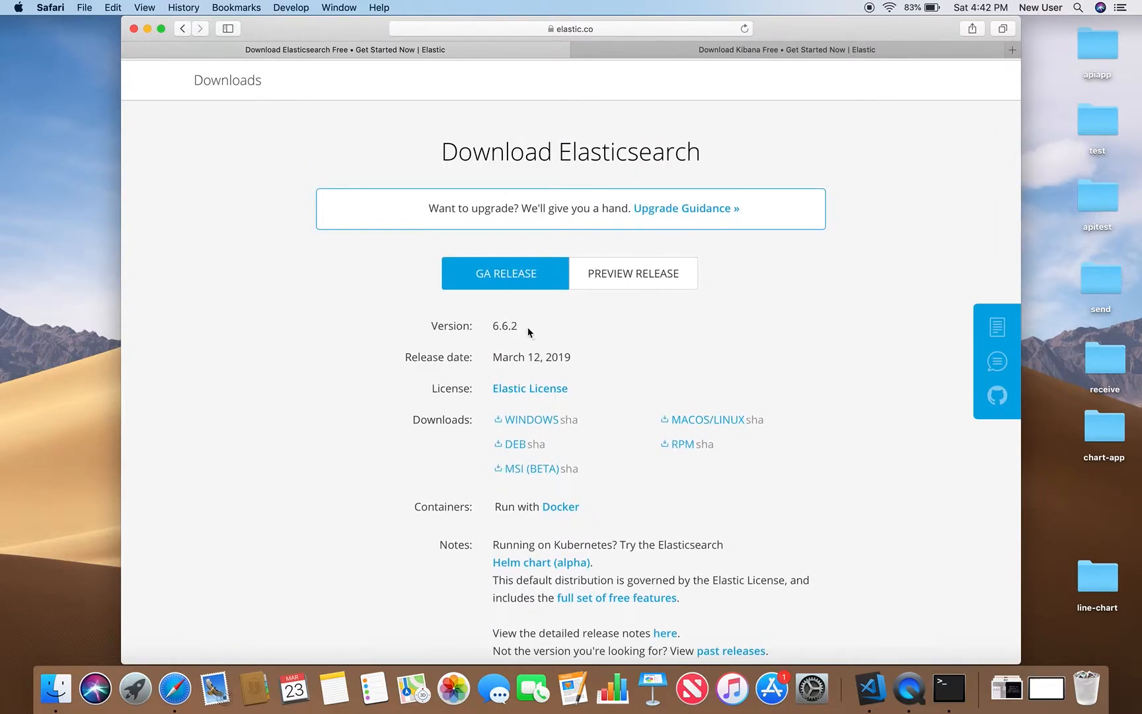
mouse_move(534, 329)
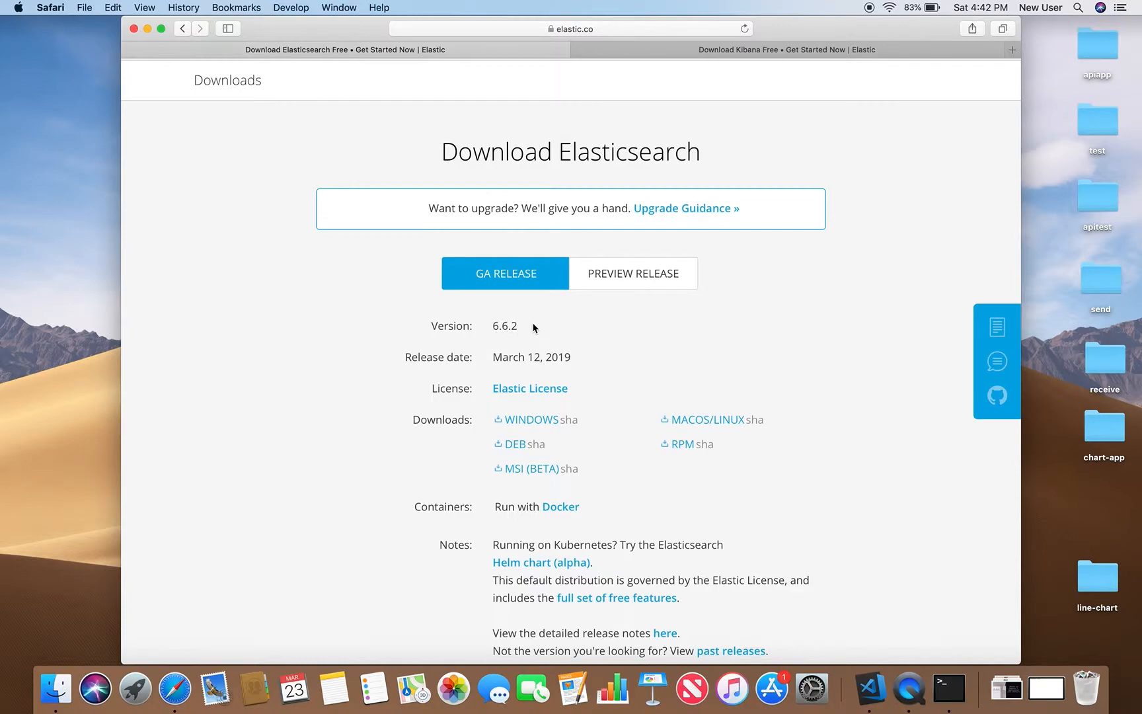
mouse_move(708, 419)
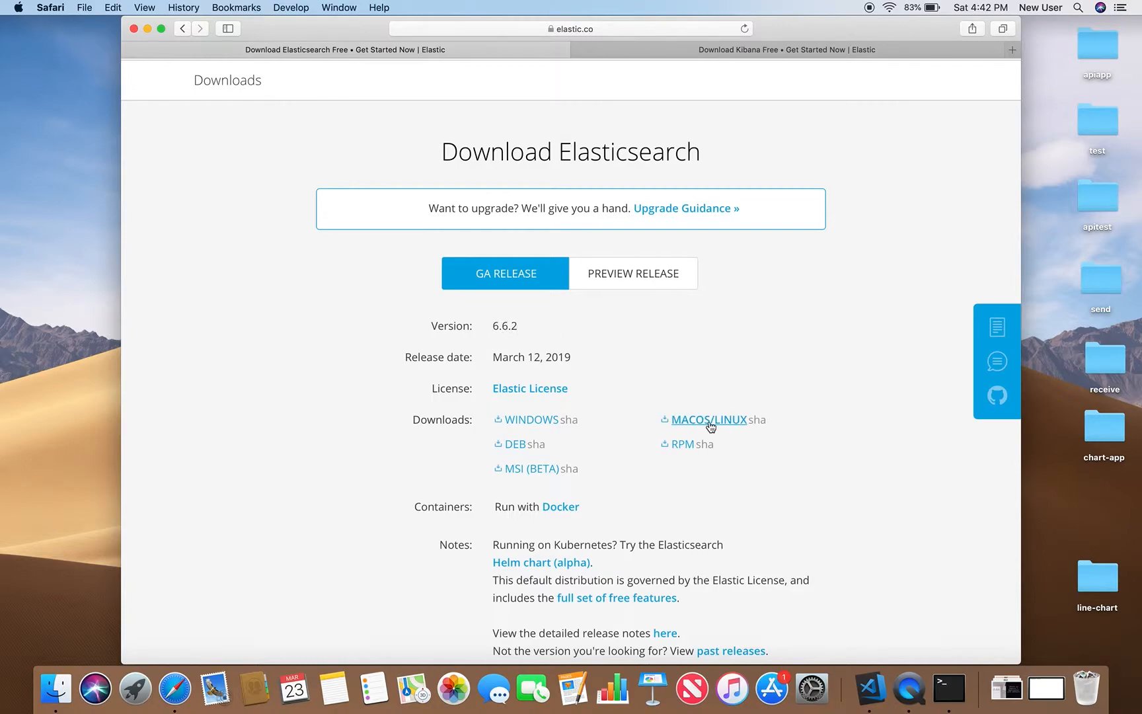
left_click(708, 419)
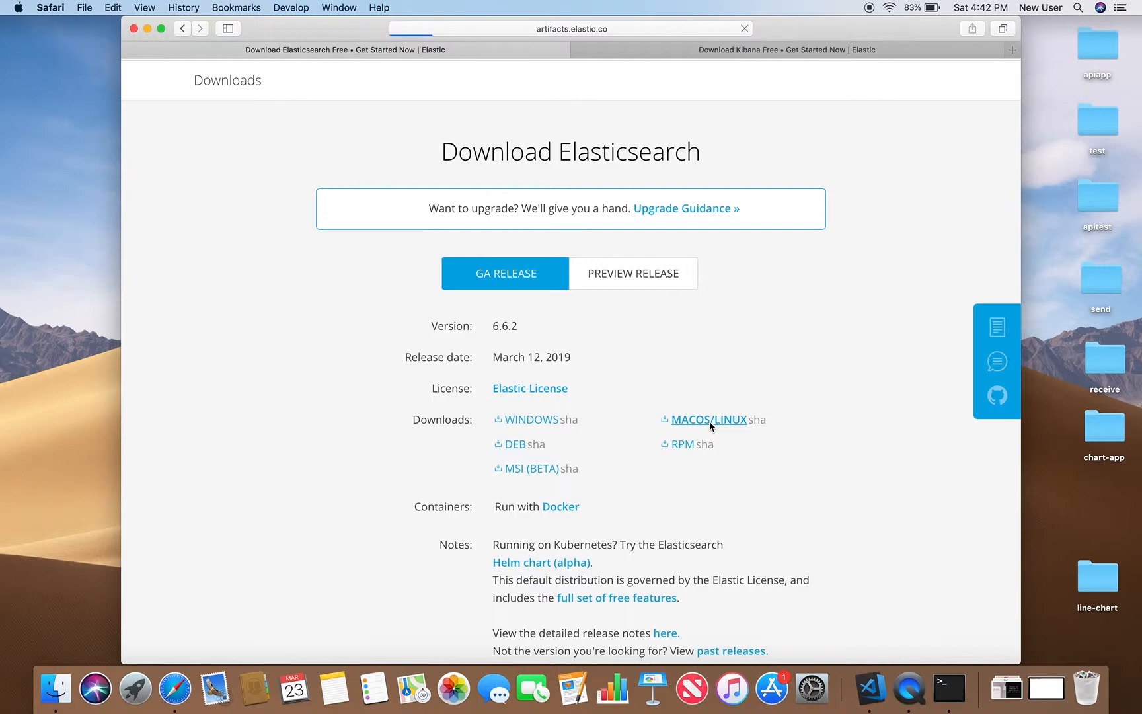
Step: Move to the Download Kibana page, check its URL, and start the Kibana 6.6.2 Mac download
left_click(708, 419)
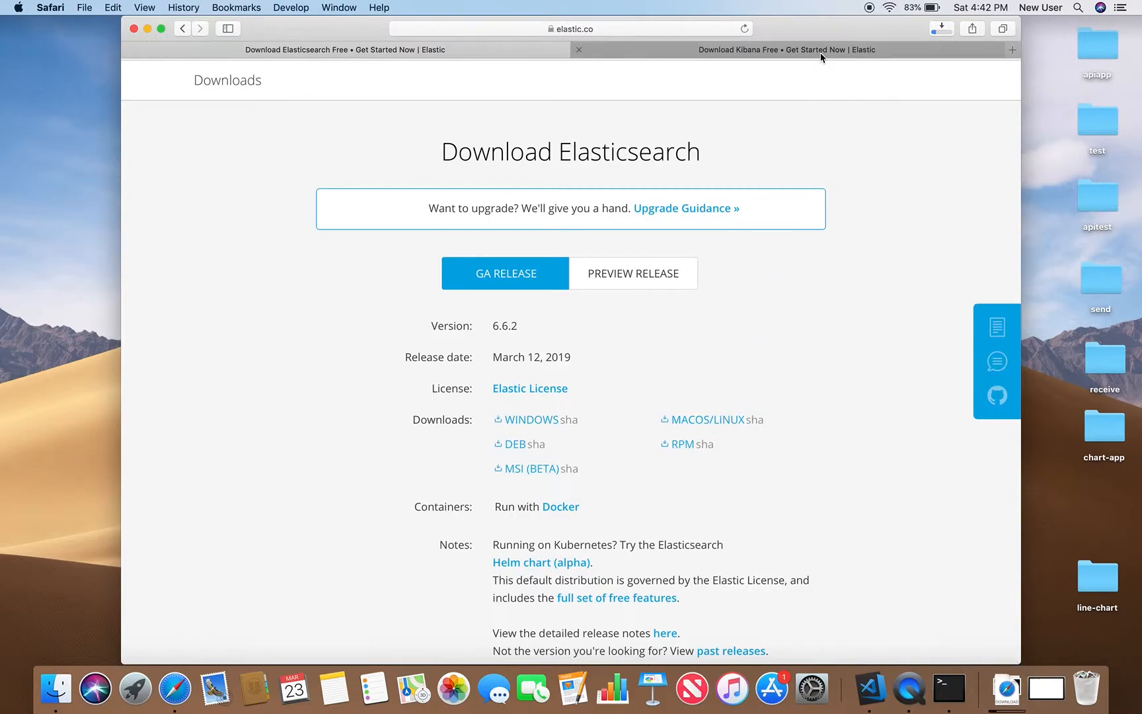
mouse_move(822, 48)
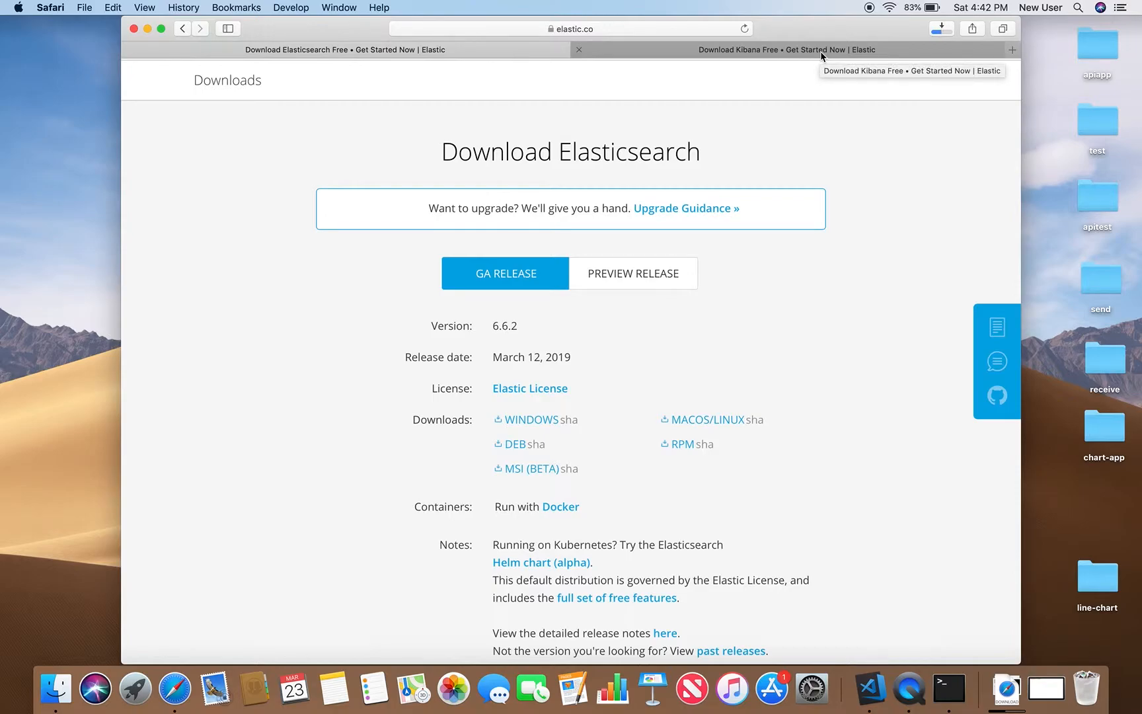
left_click(785, 49)
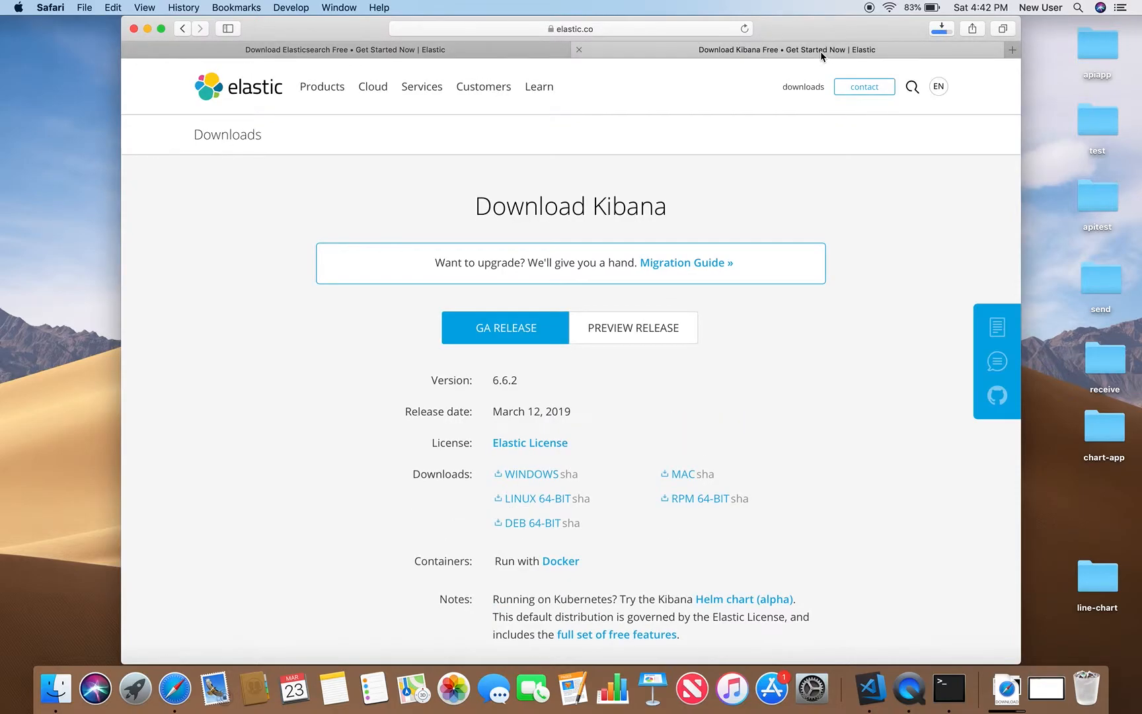
mouse_move(399, 153)
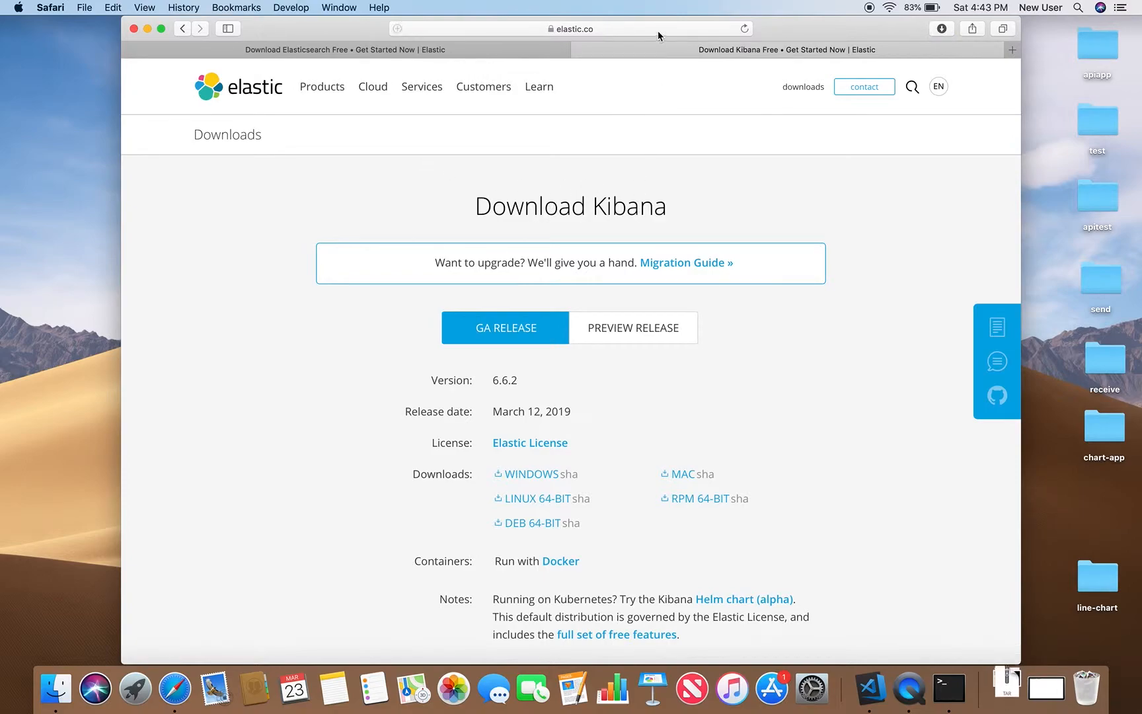
left_click(572, 28)
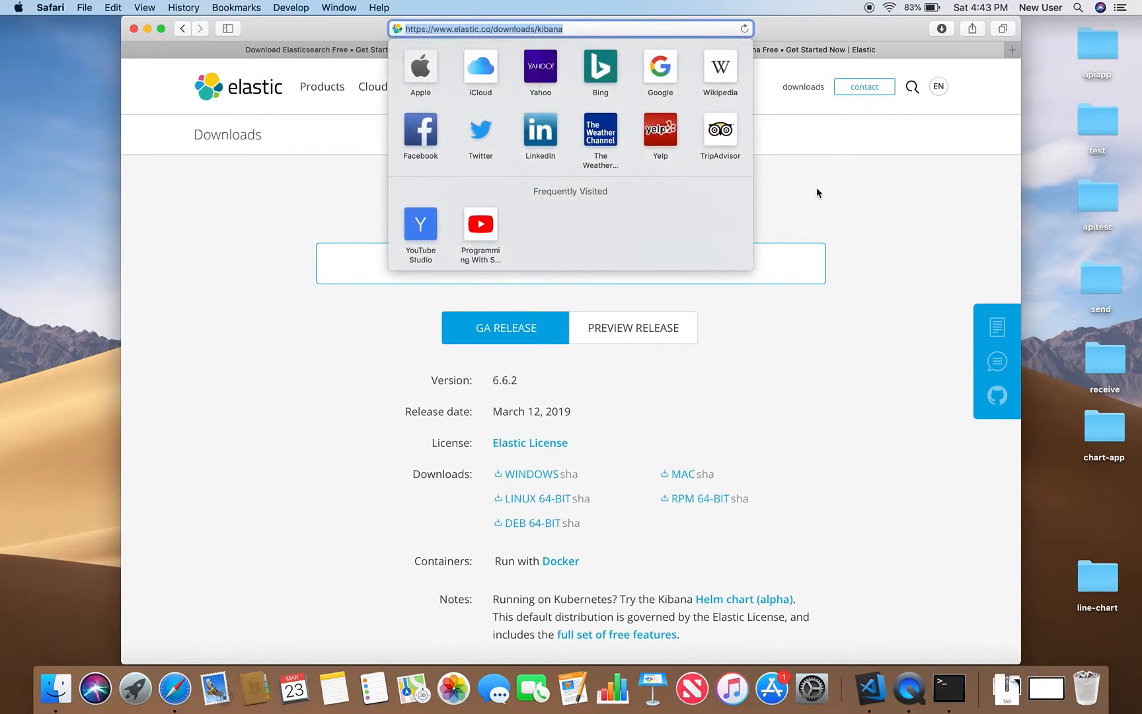
left_click(491, 409)
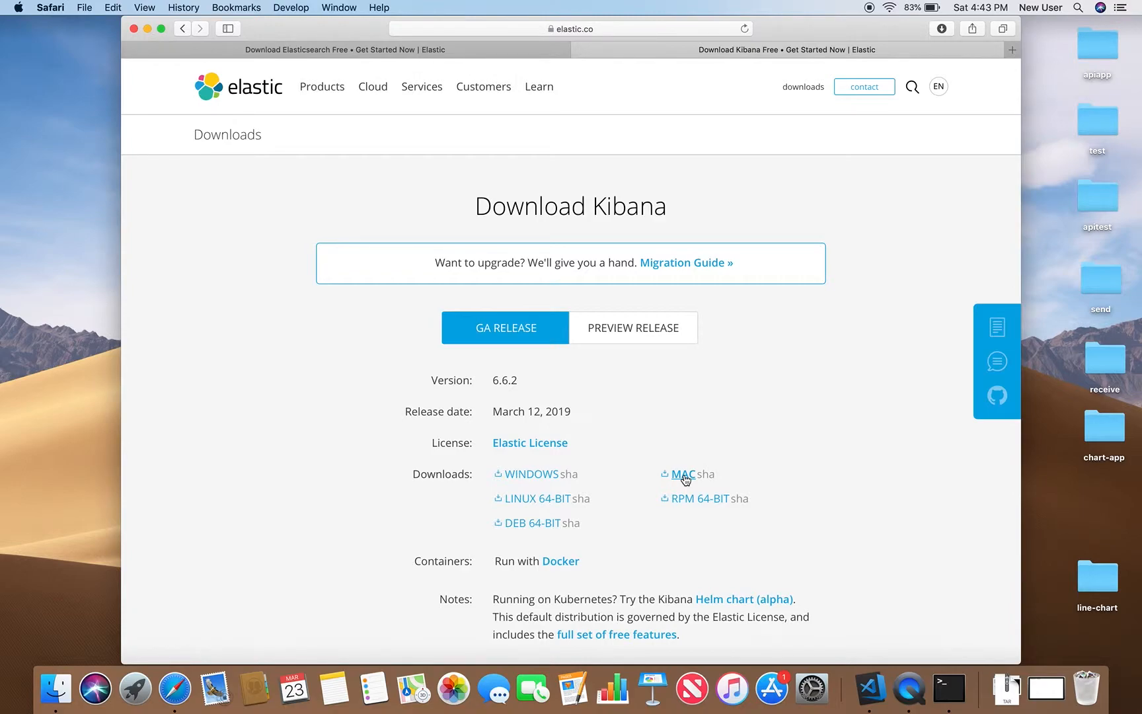
left_click(679, 473)
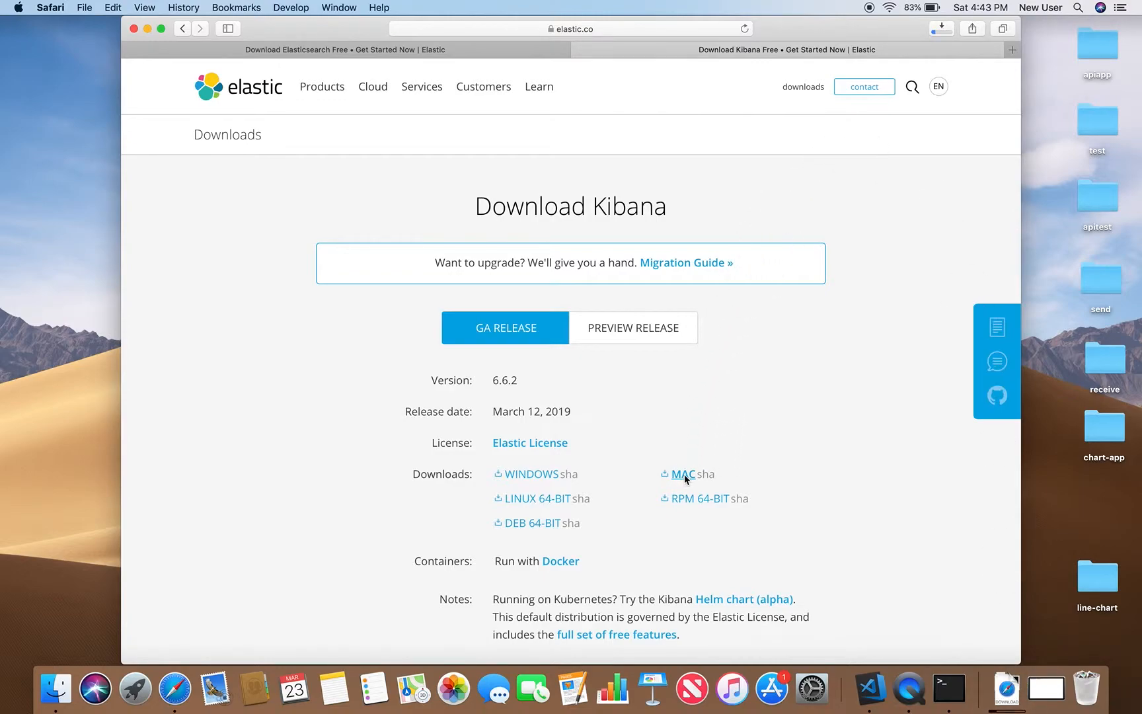
mouse_move(948, 687)
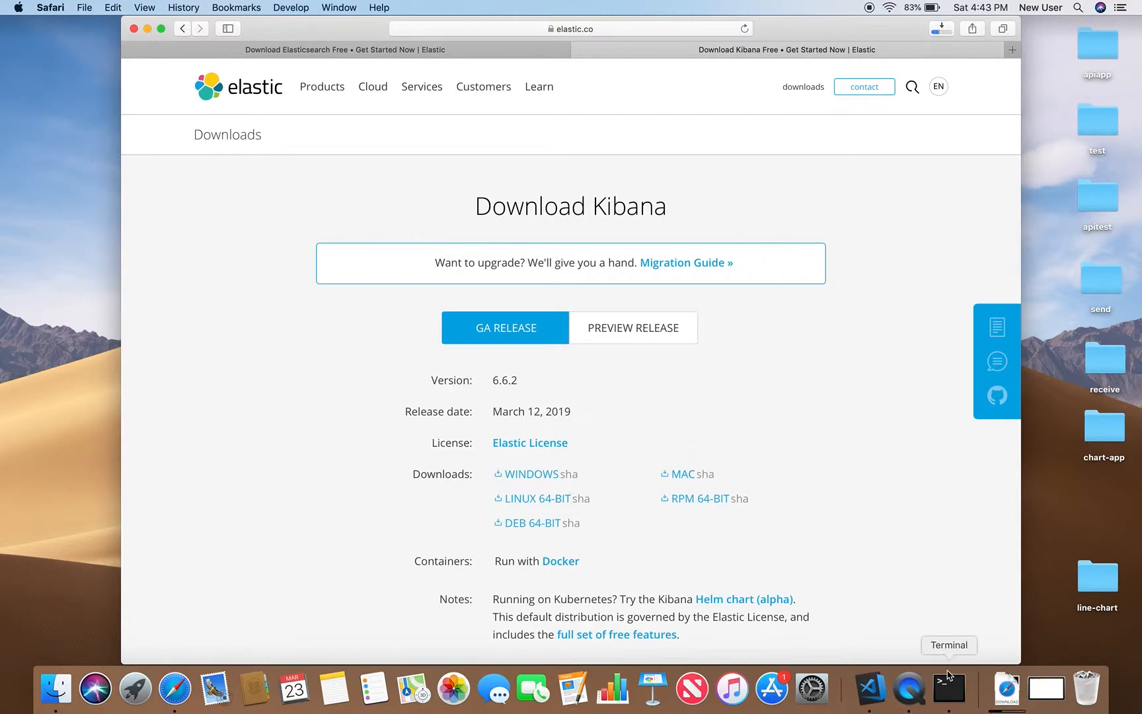
Step: From Downloads, inspect the elasticsearch-6.6.2 folder, unpack the Kibana archive, and launch Terminal
left_click(1006, 687)
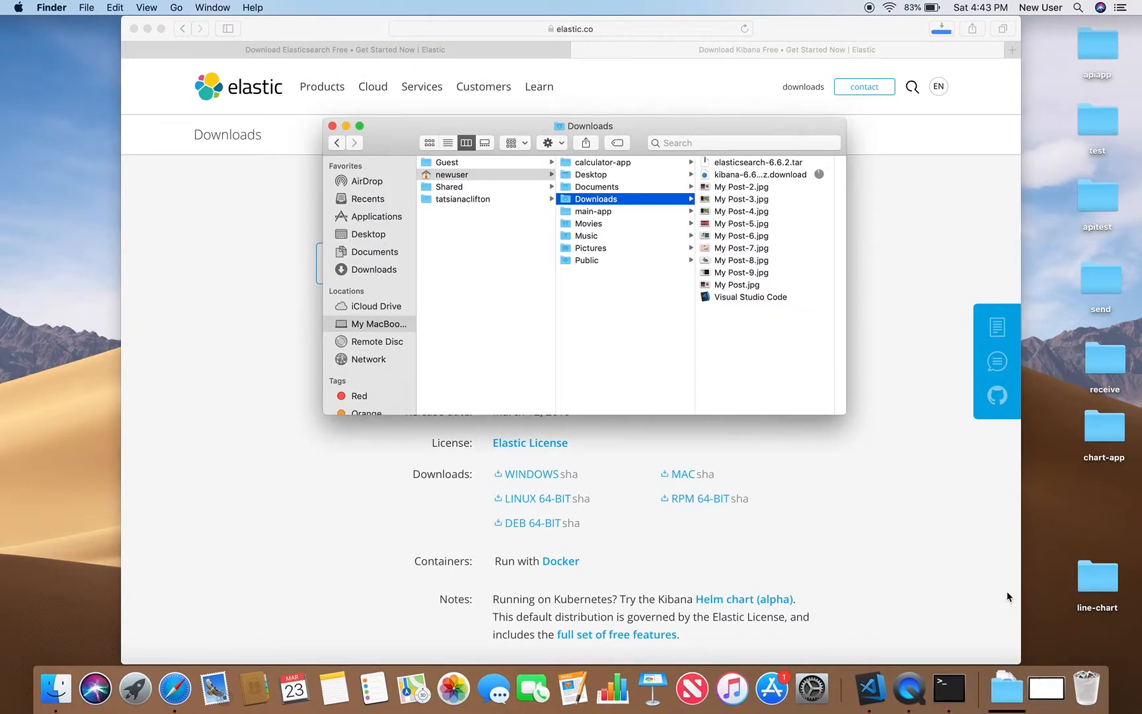
left_click(757, 161)
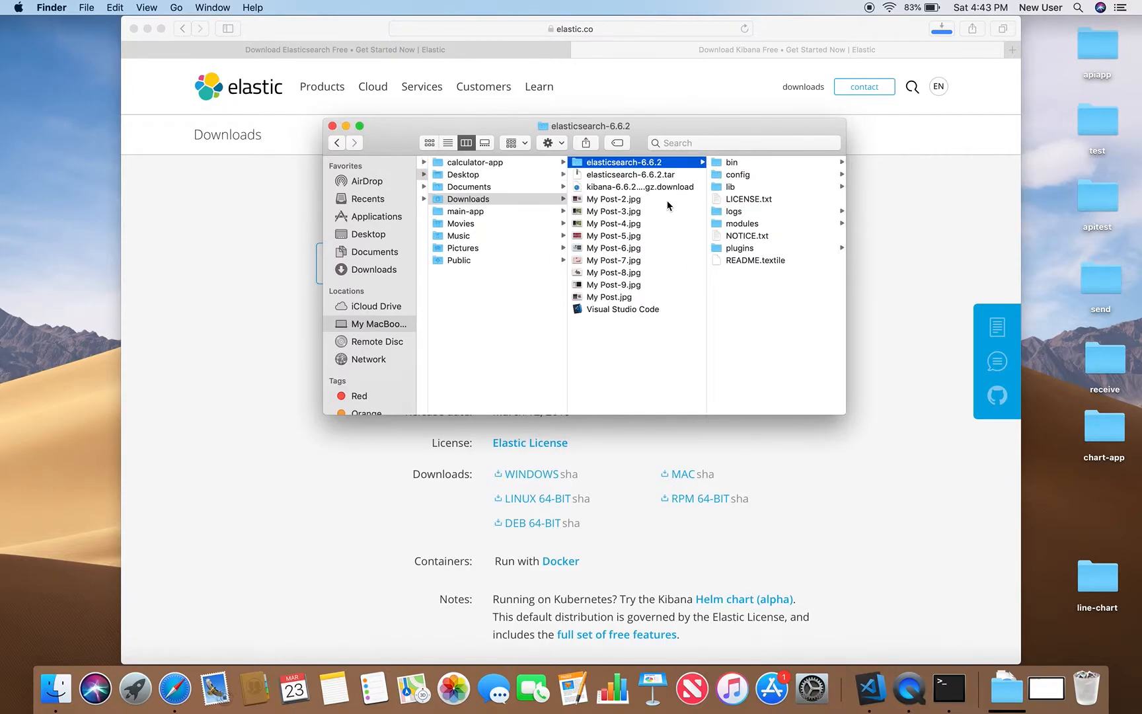
left_click(1005, 687)
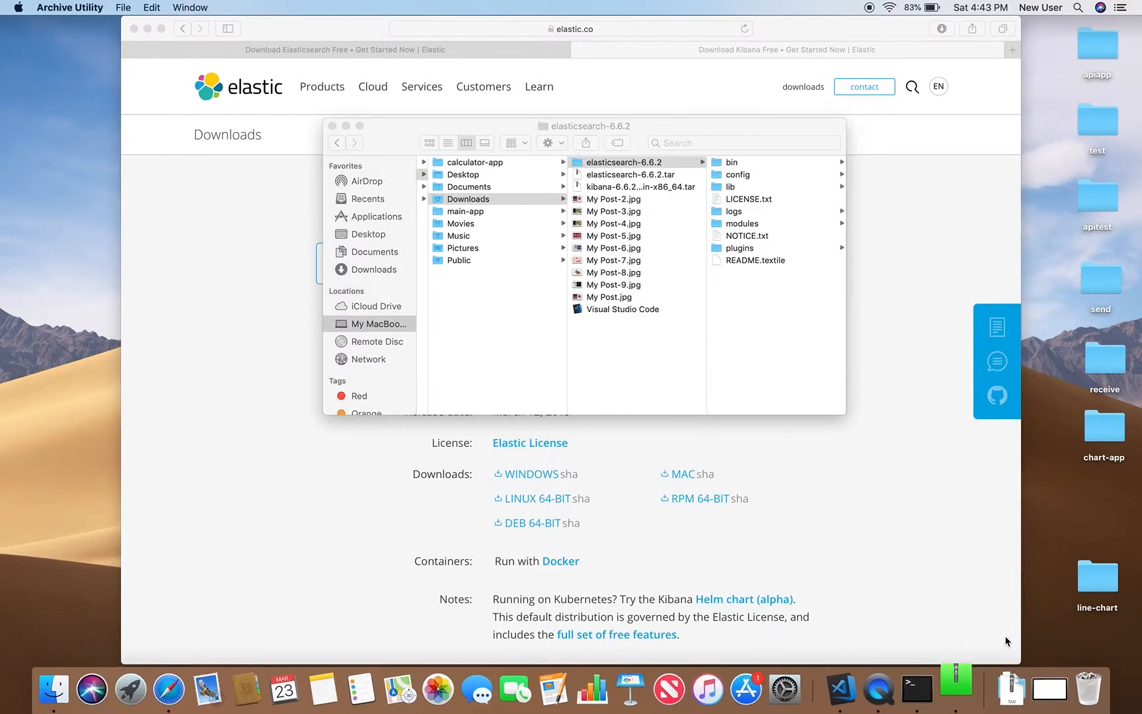
double_click(643, 187)
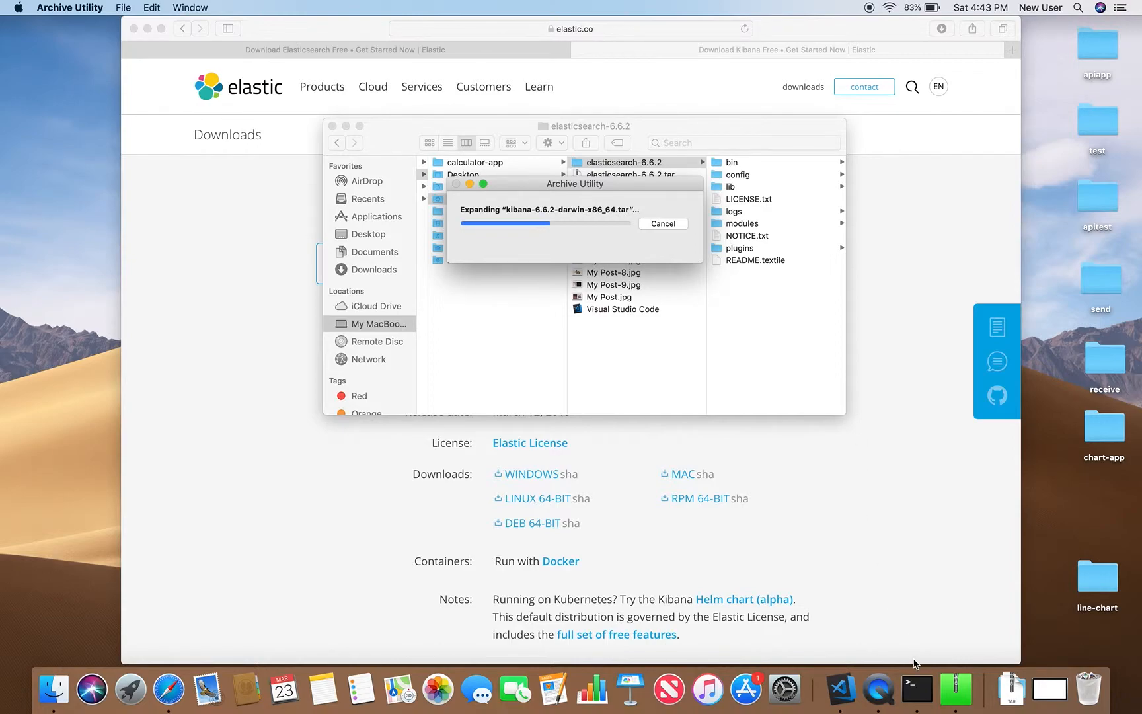
left_click(947, 687)
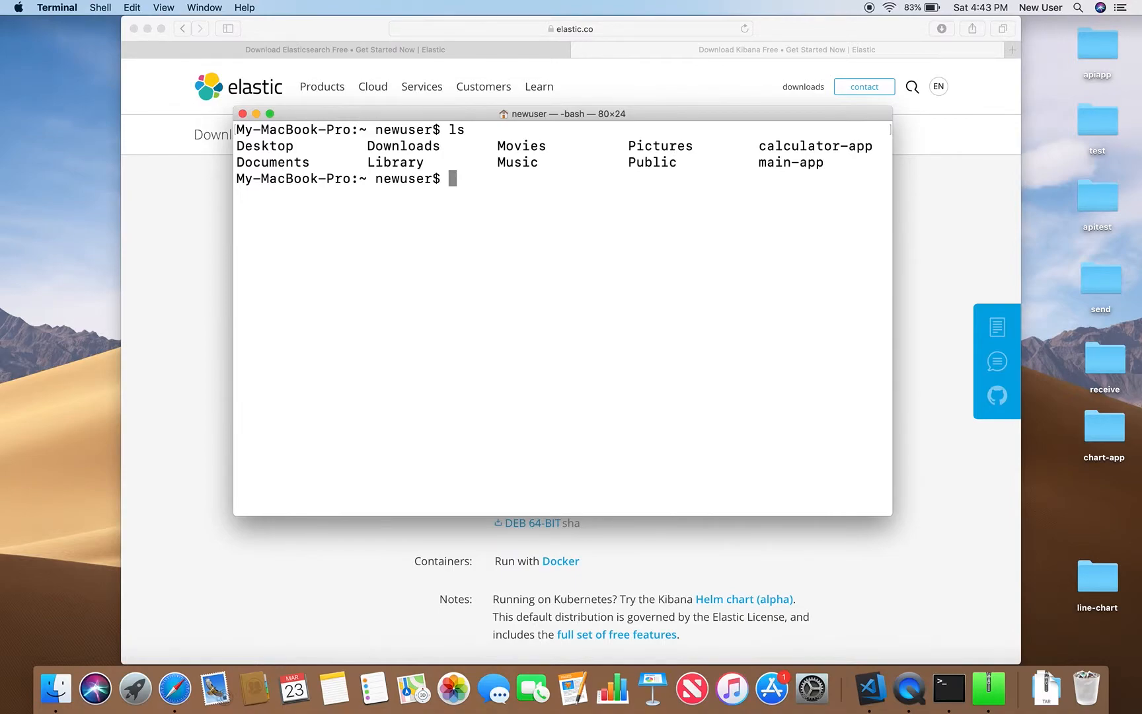
Step: Move the shell through Downloads into elasticsearch-6.6.2, listing its contents, and head toward bin
type("cd")
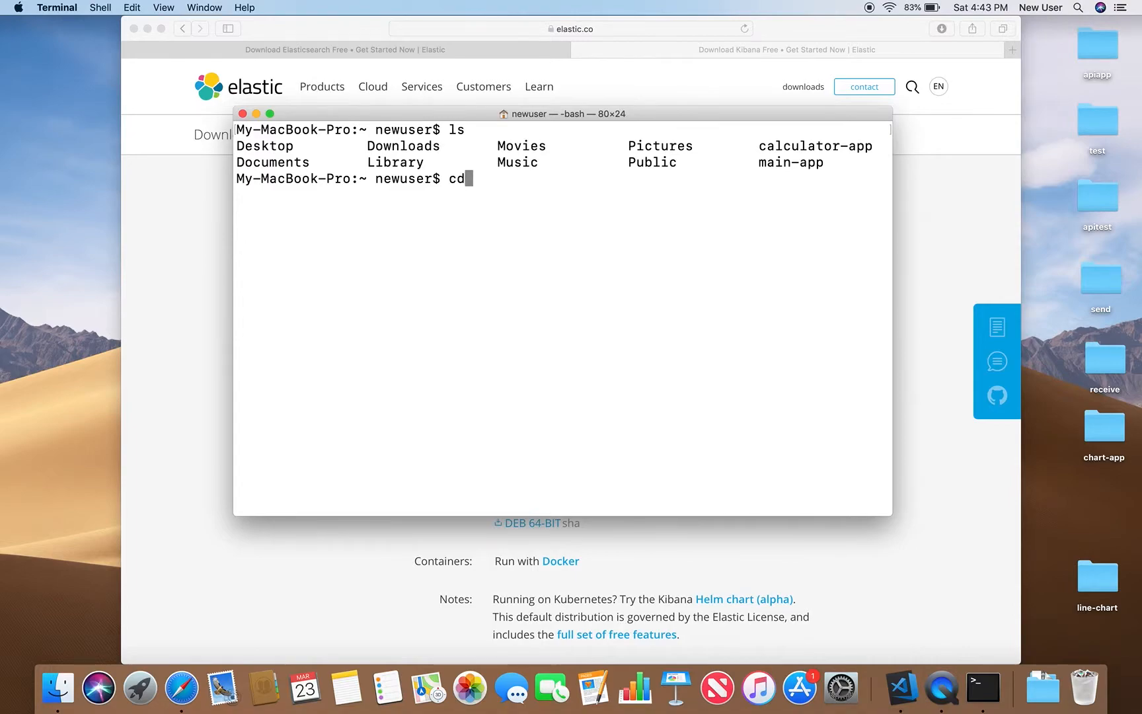
type("Dow")
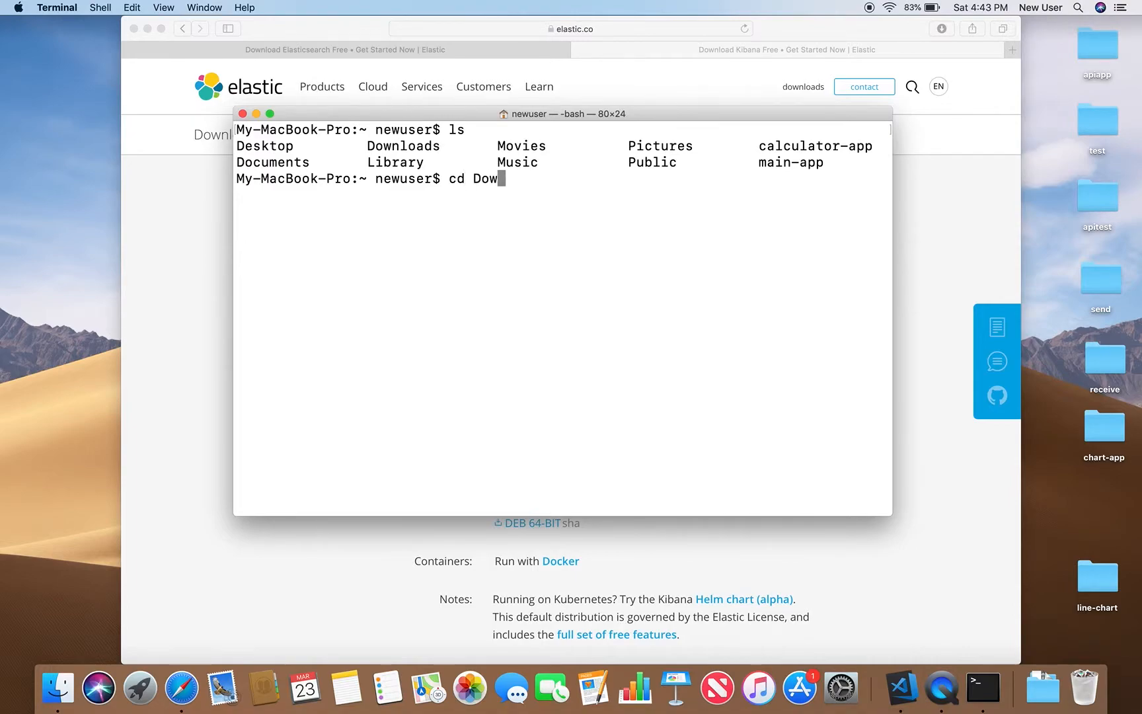
key("Return")
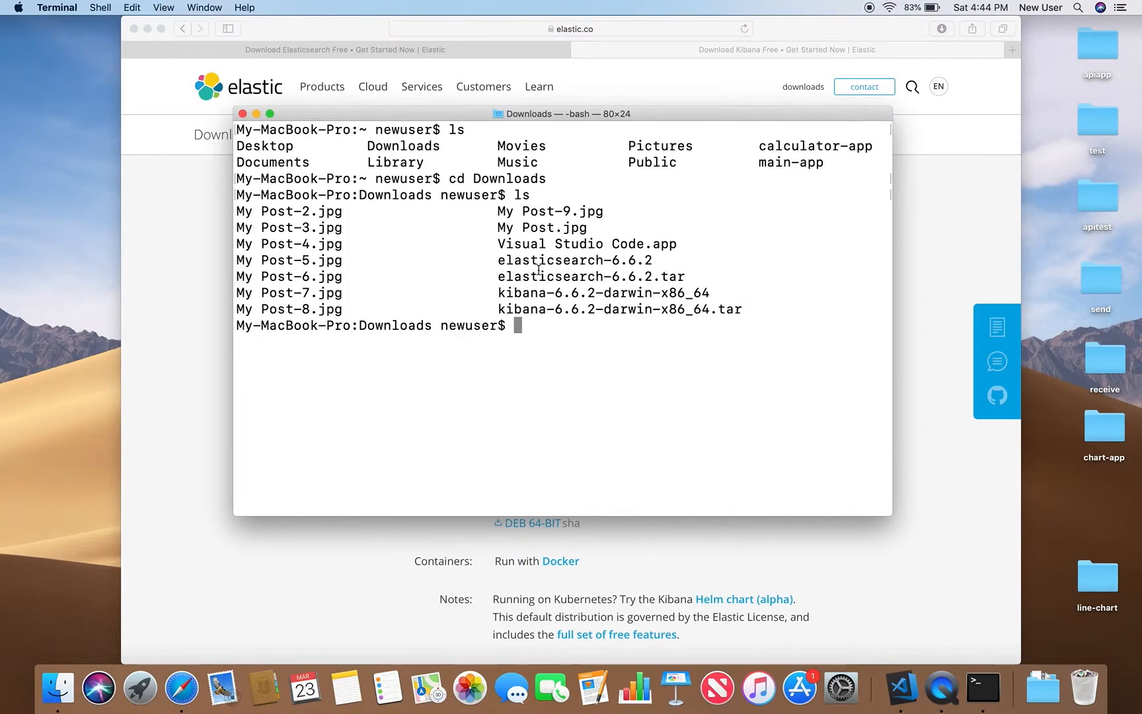
mouse_move(618, 295)
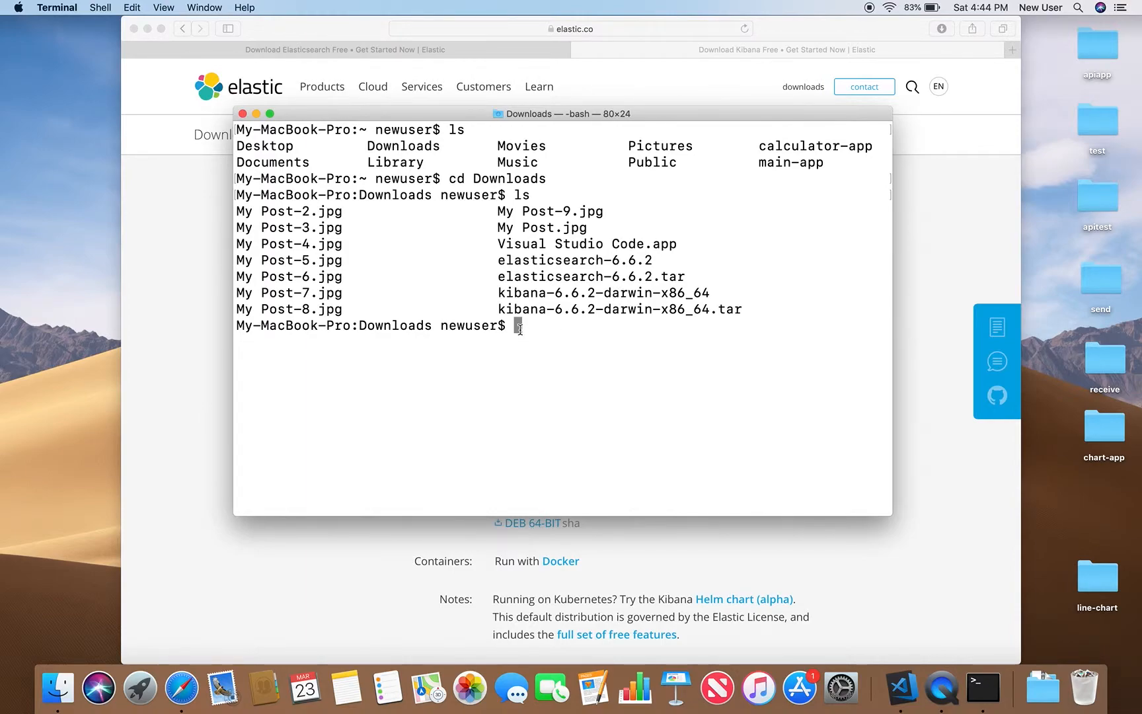
mouse_move(518, 328)
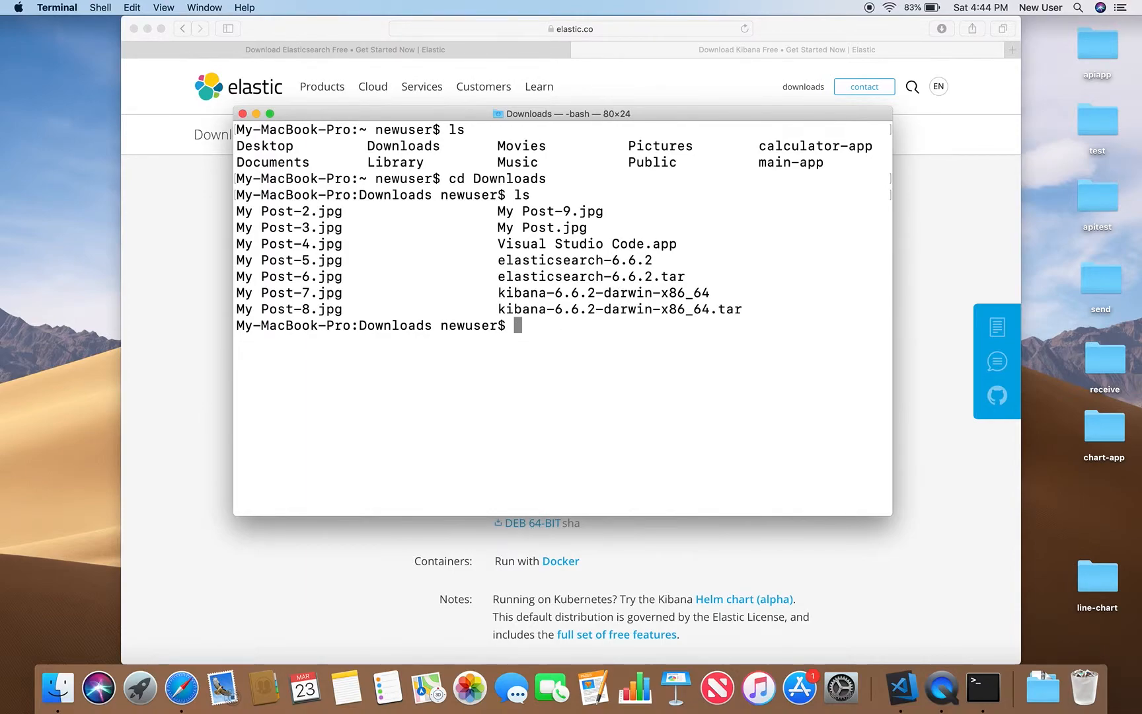
type("cd")
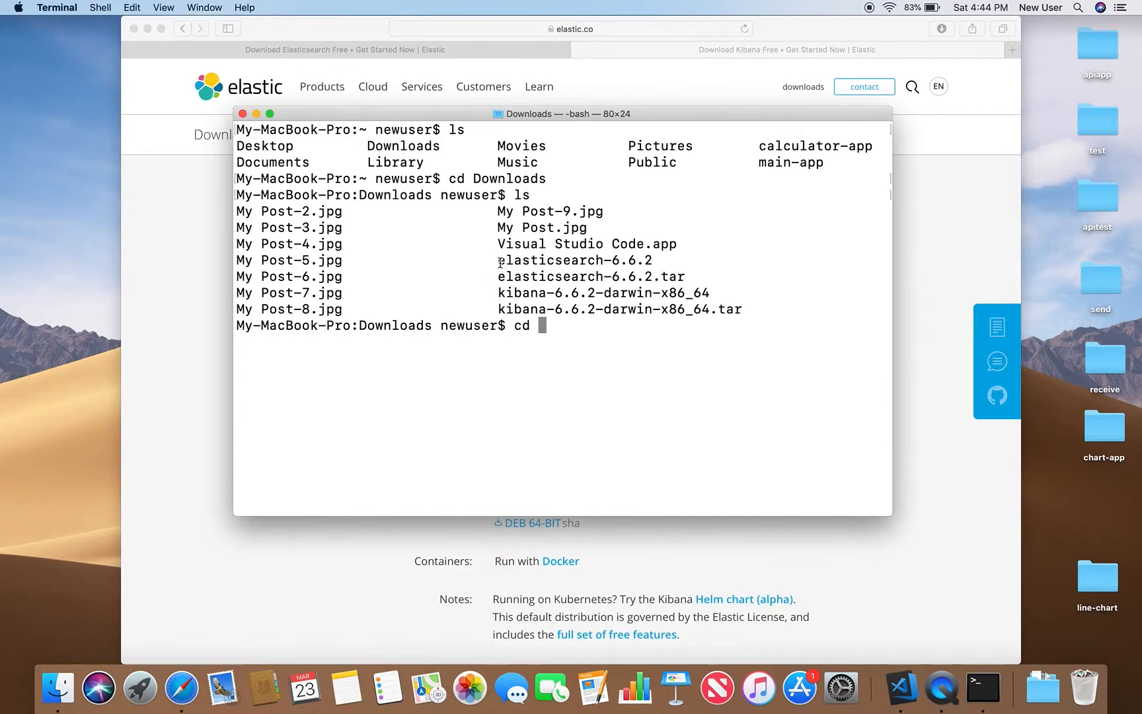
double_click(572, 260)
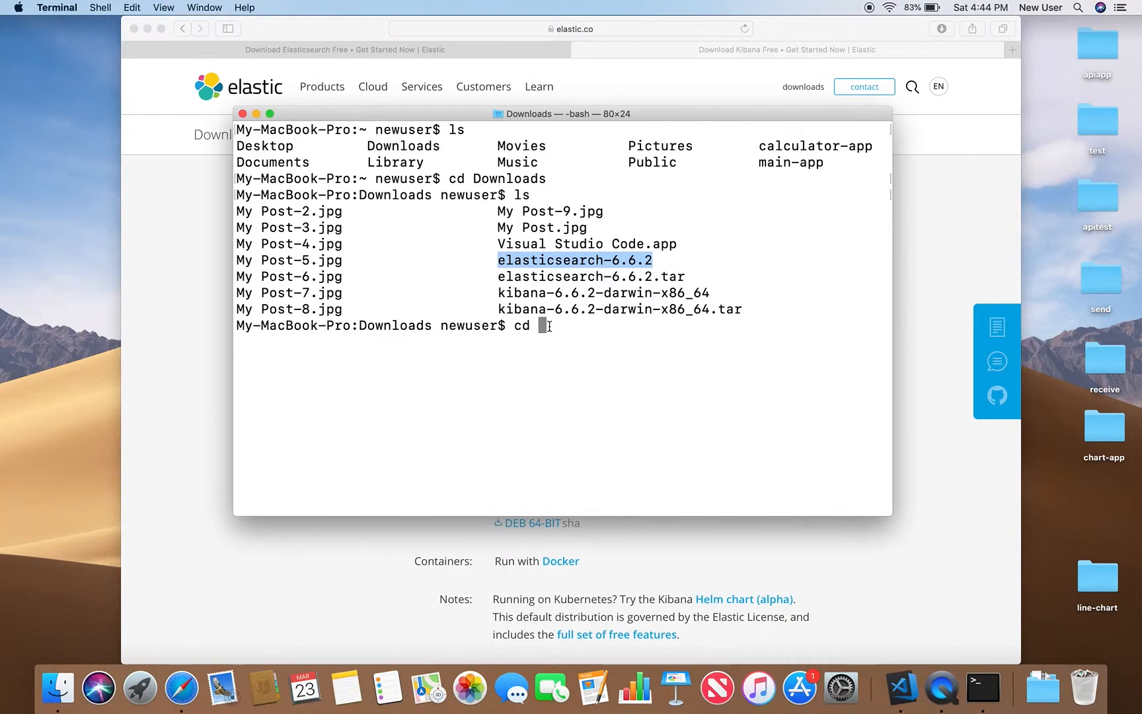
type("elasticsearch-6.6.2")
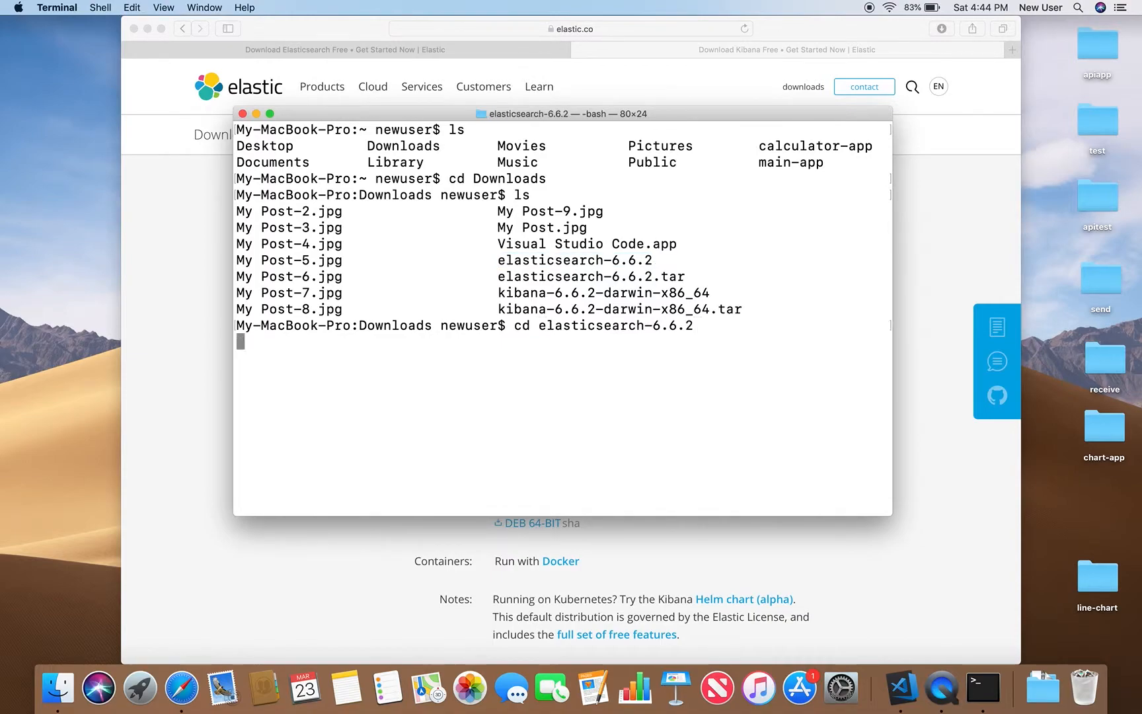
key("Return")
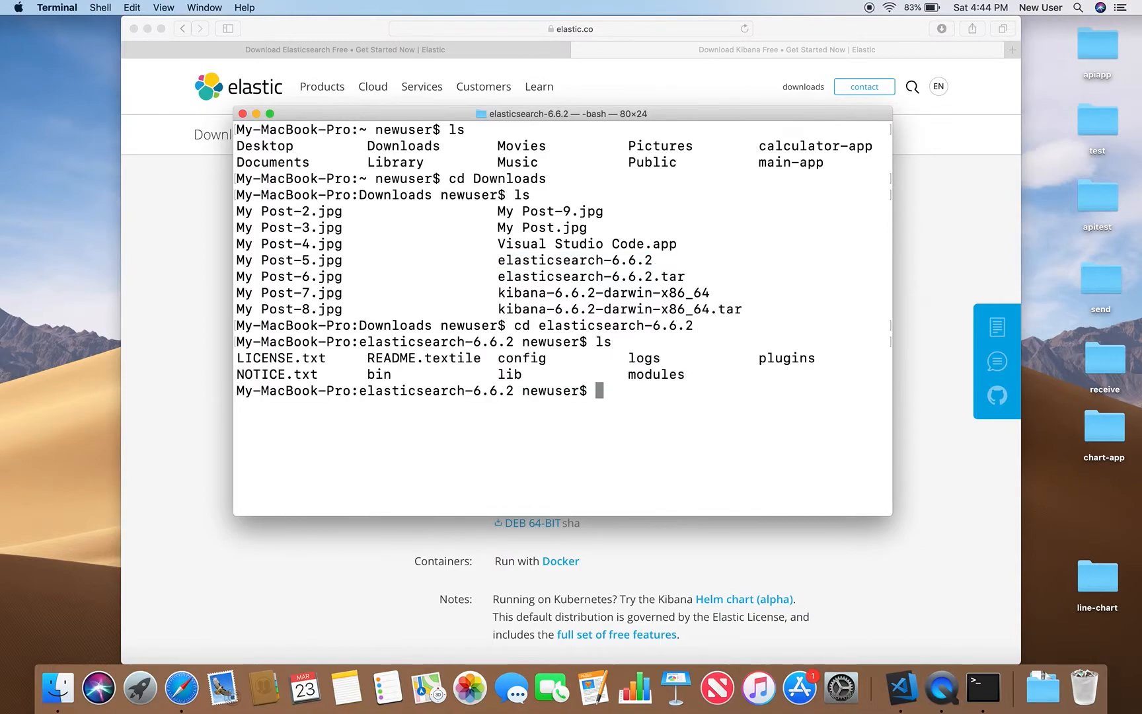
type("cd bin")
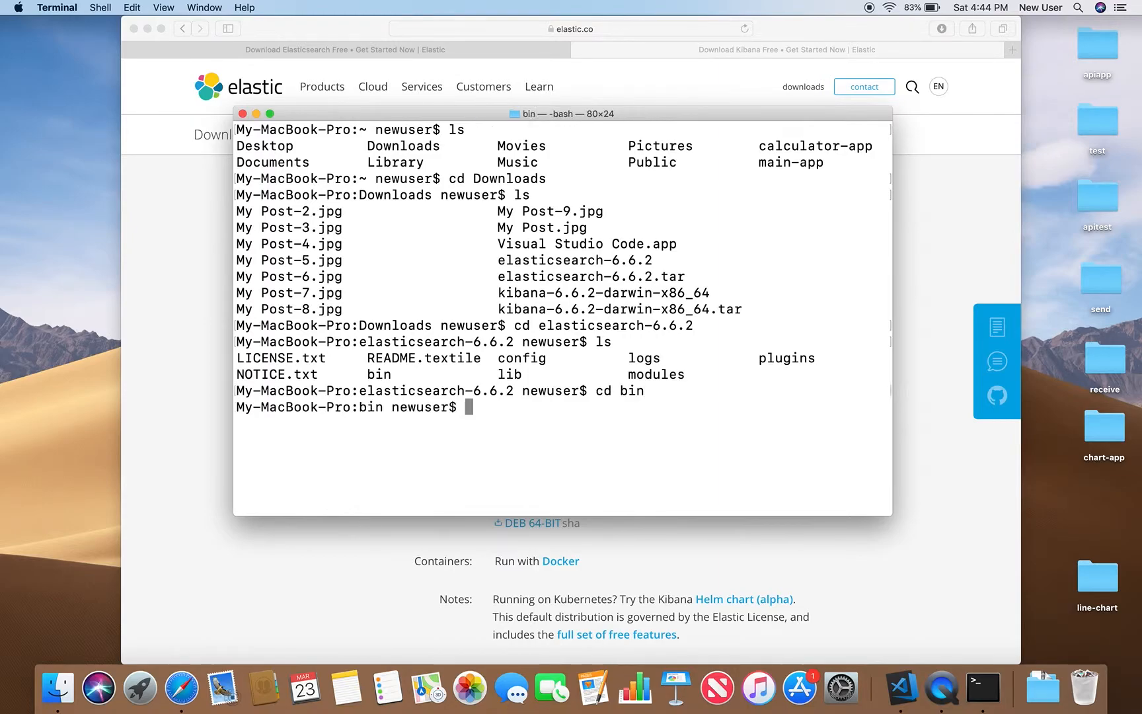
Step: List the bin directory's scripts and enter the ./elasticsearch startup command
type("ls")
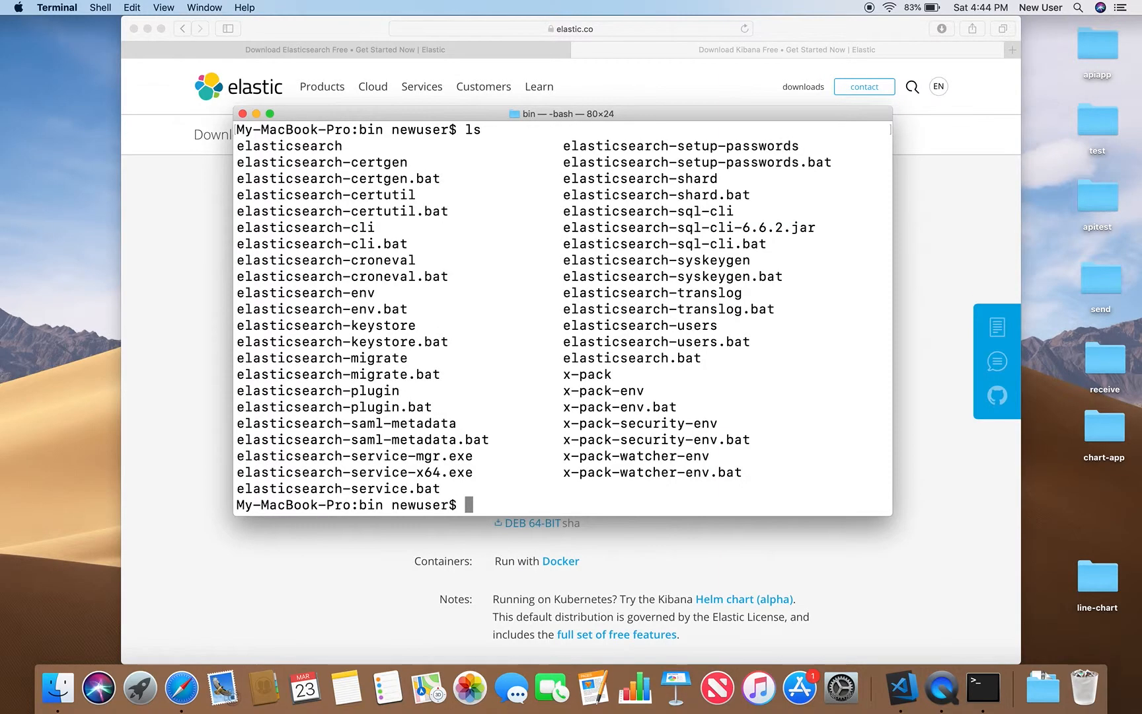
scroll("up", 3)
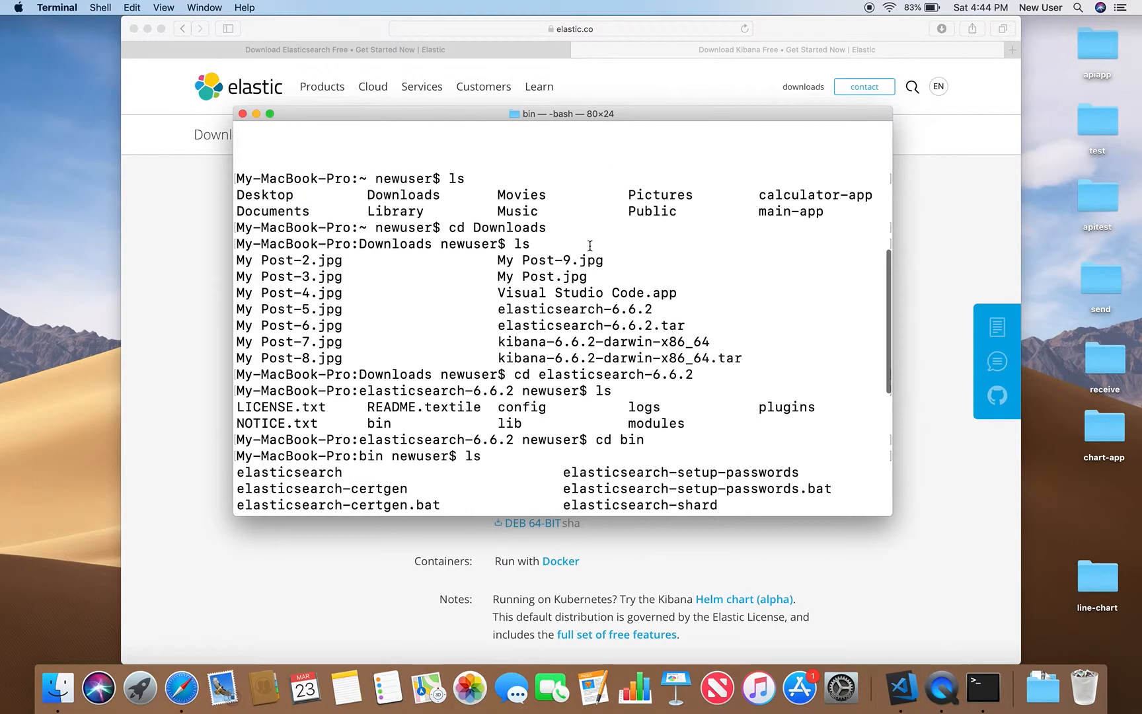
scroll("down", 3)
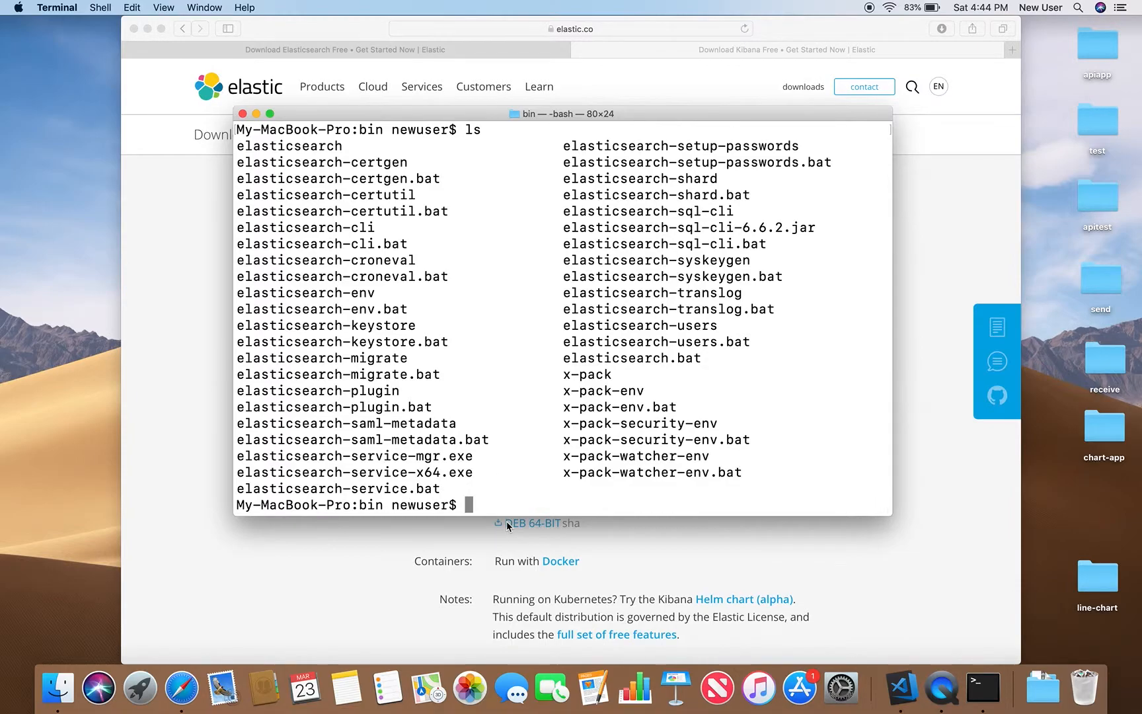
type("./")
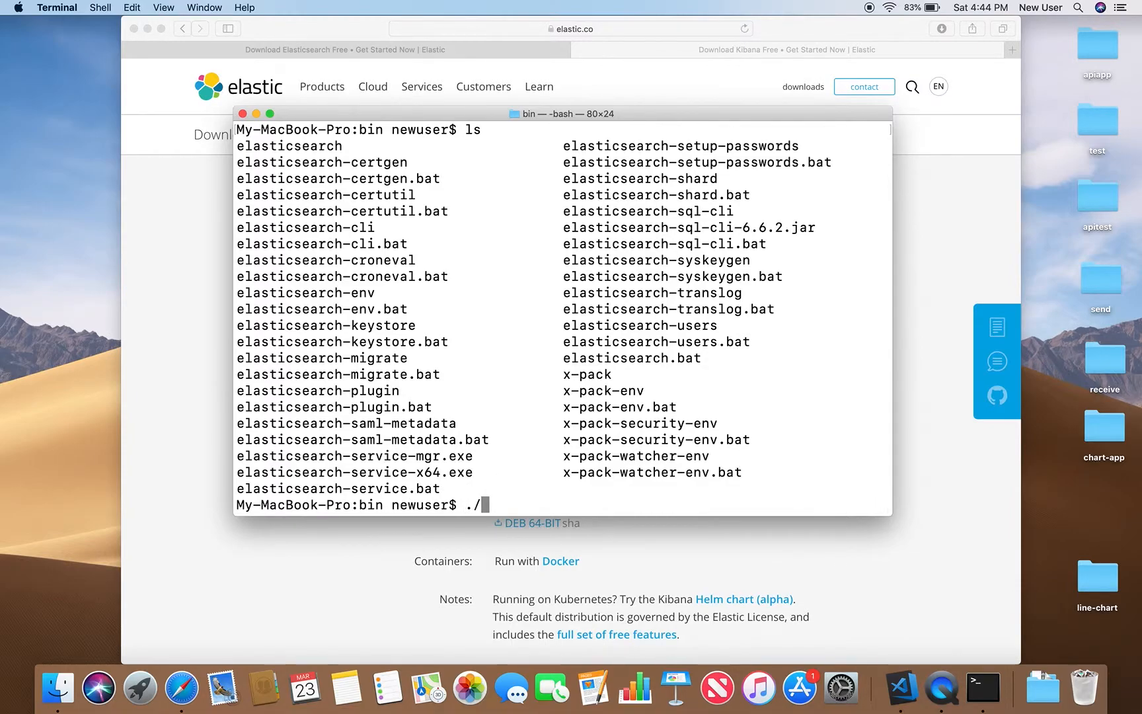
type("el")
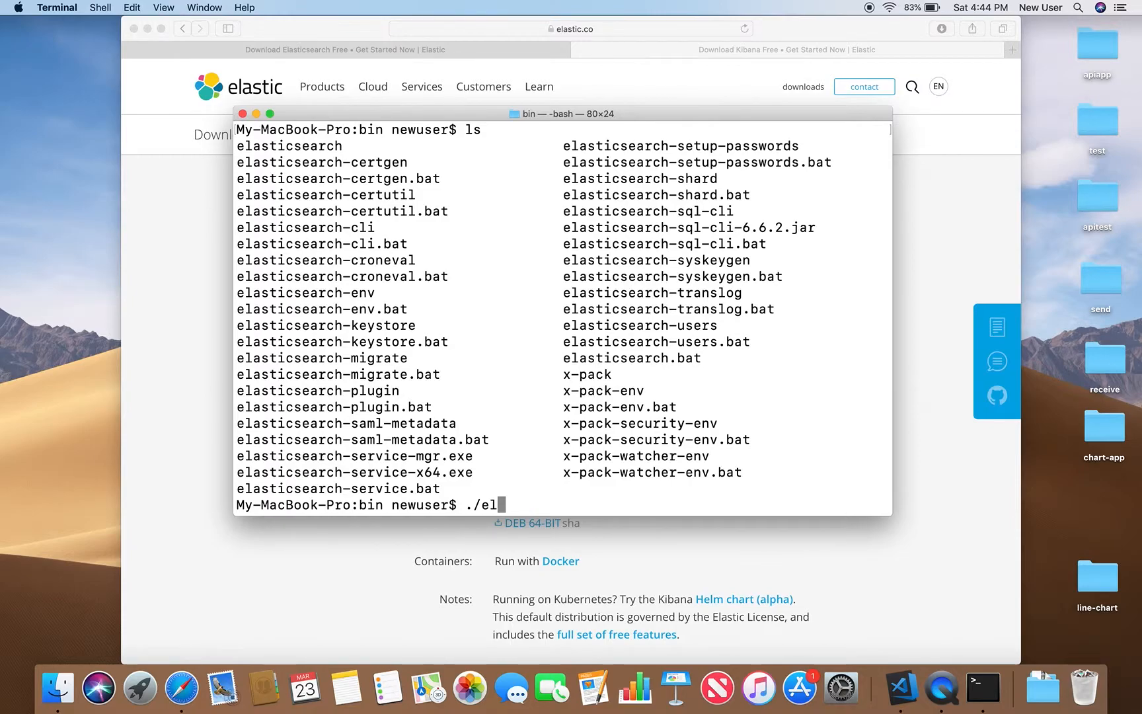
type("ast")
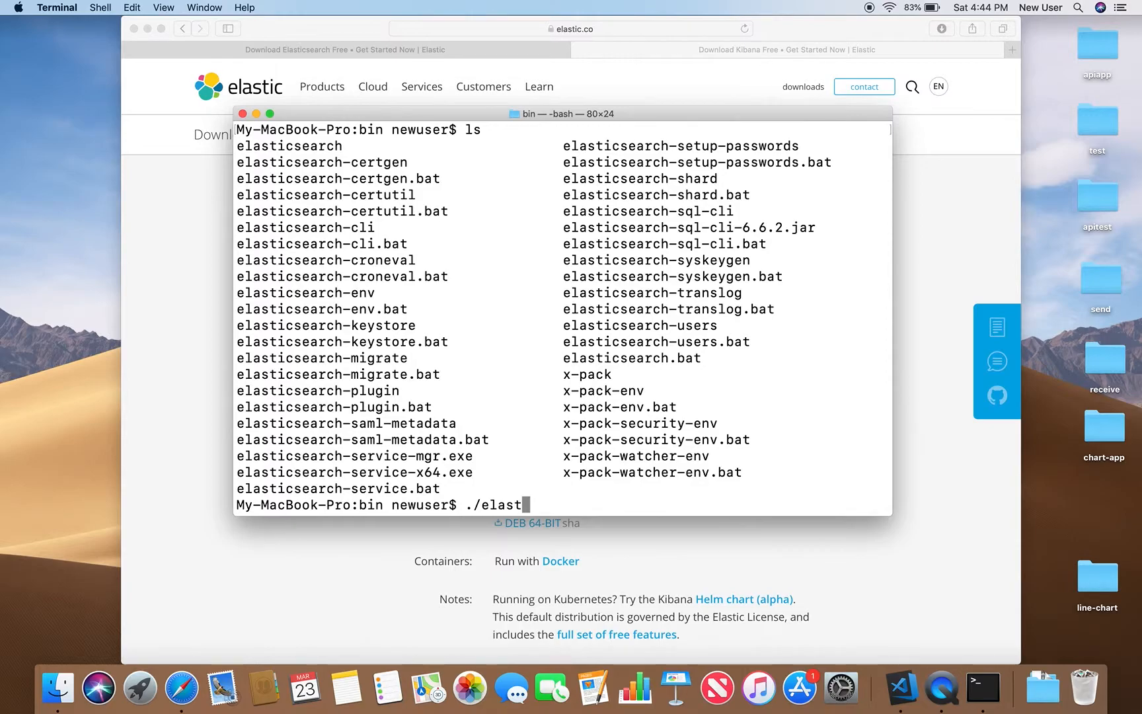
type("icsearch")
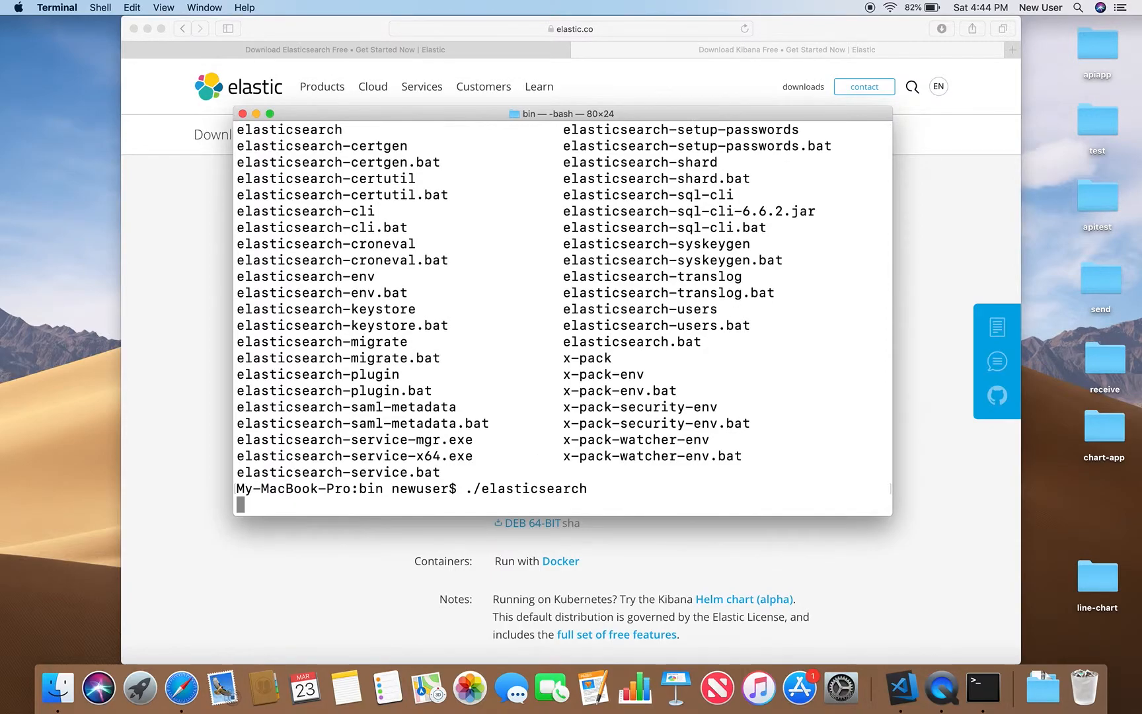
Step: Launch Elasticsearch and load localhost:9200 in a new Safari tab, showing the version 6.6.2 JSON response
key("Return")
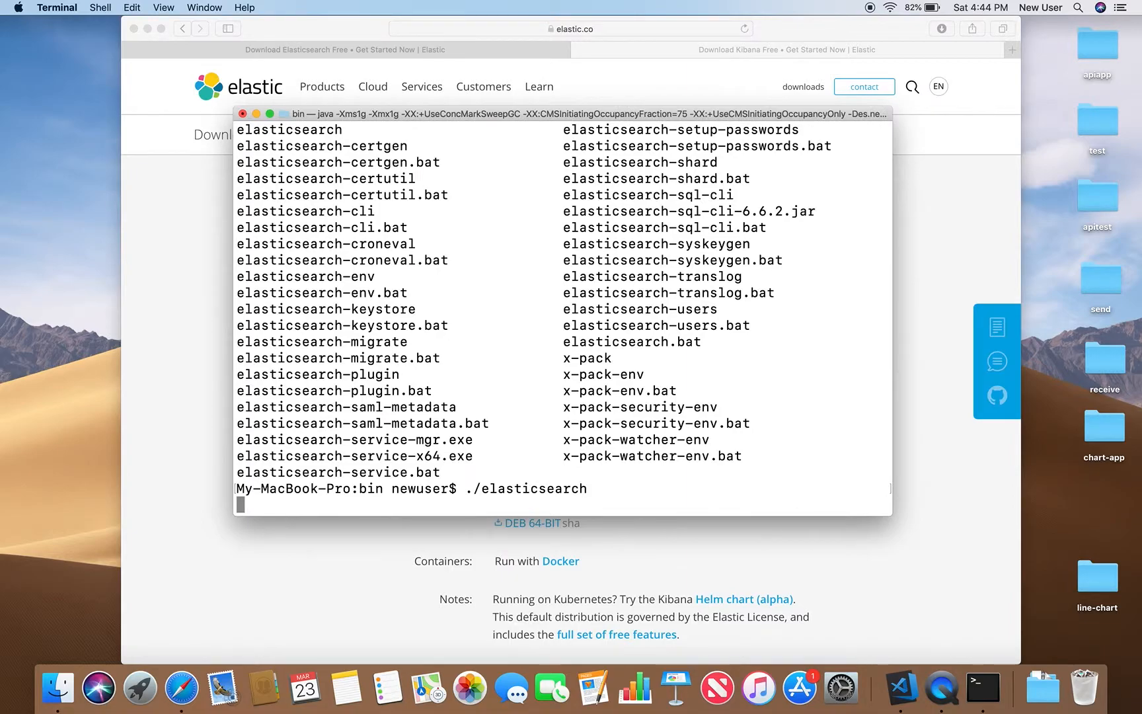
key("Return")
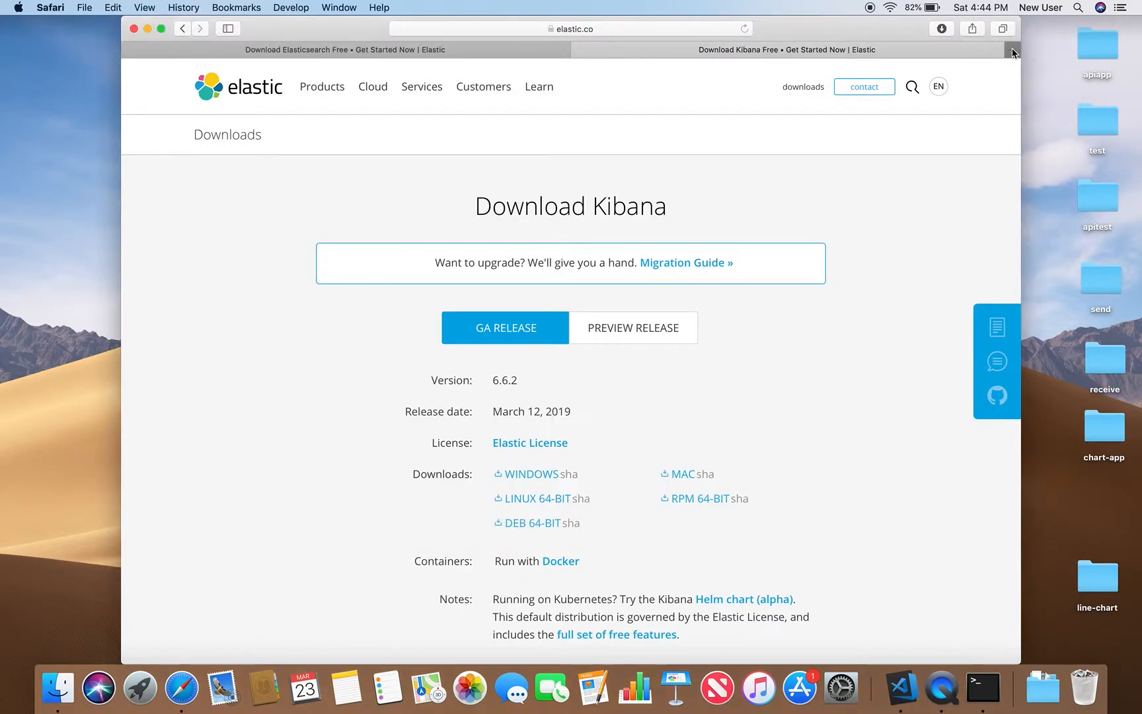
left_click(1011, 49)
type("localhost:420")
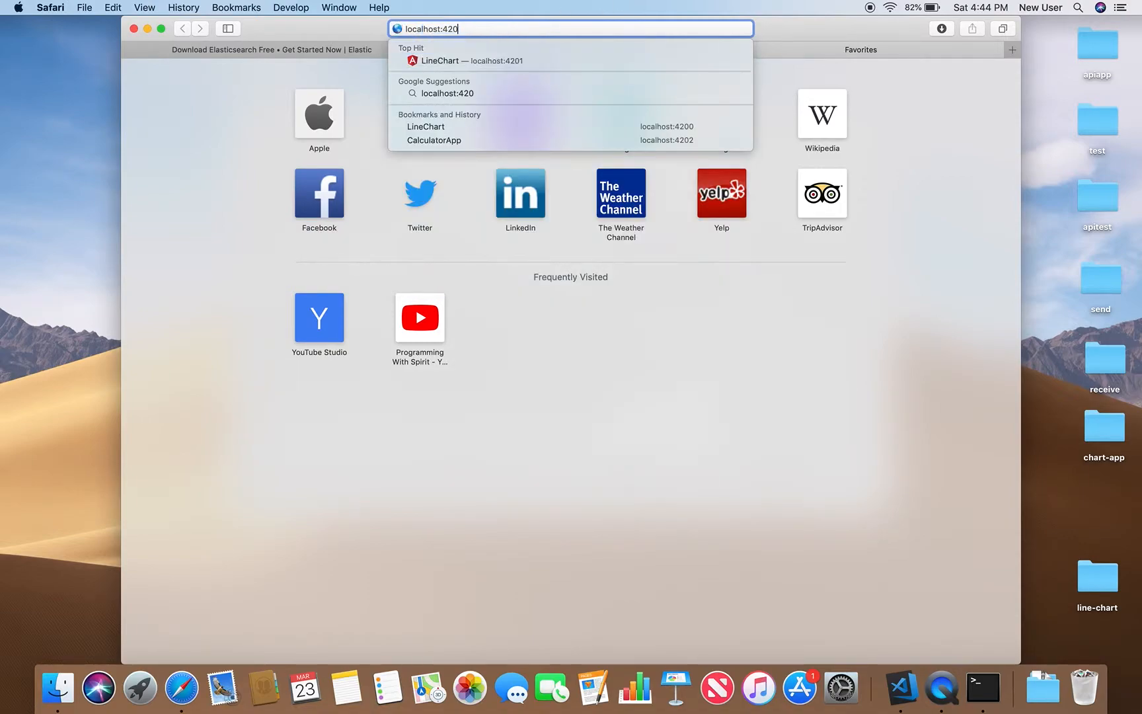
key("Backspace")
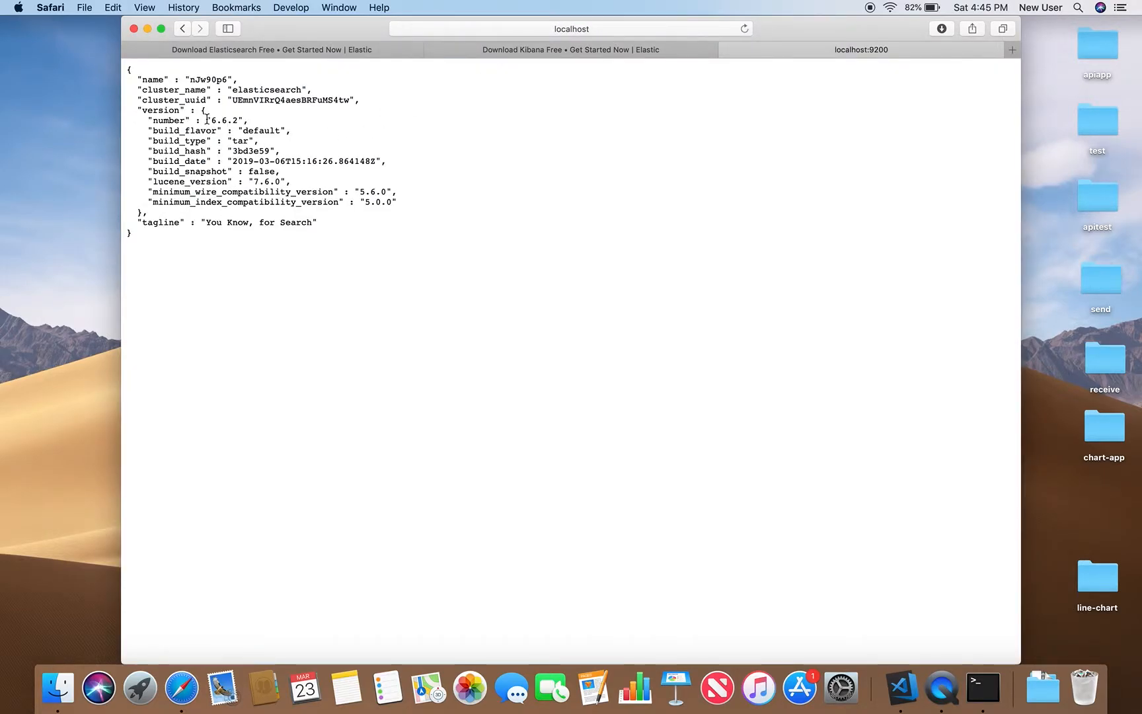
mouse_move(202, 96)
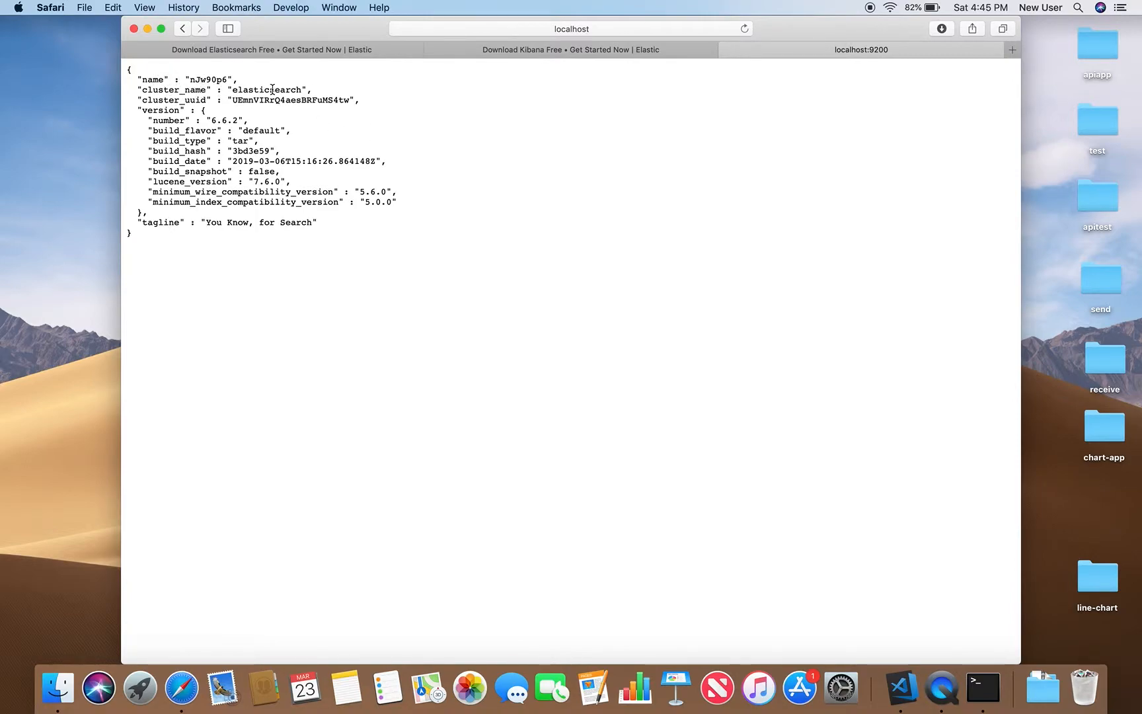
mouse_move(216, 120)
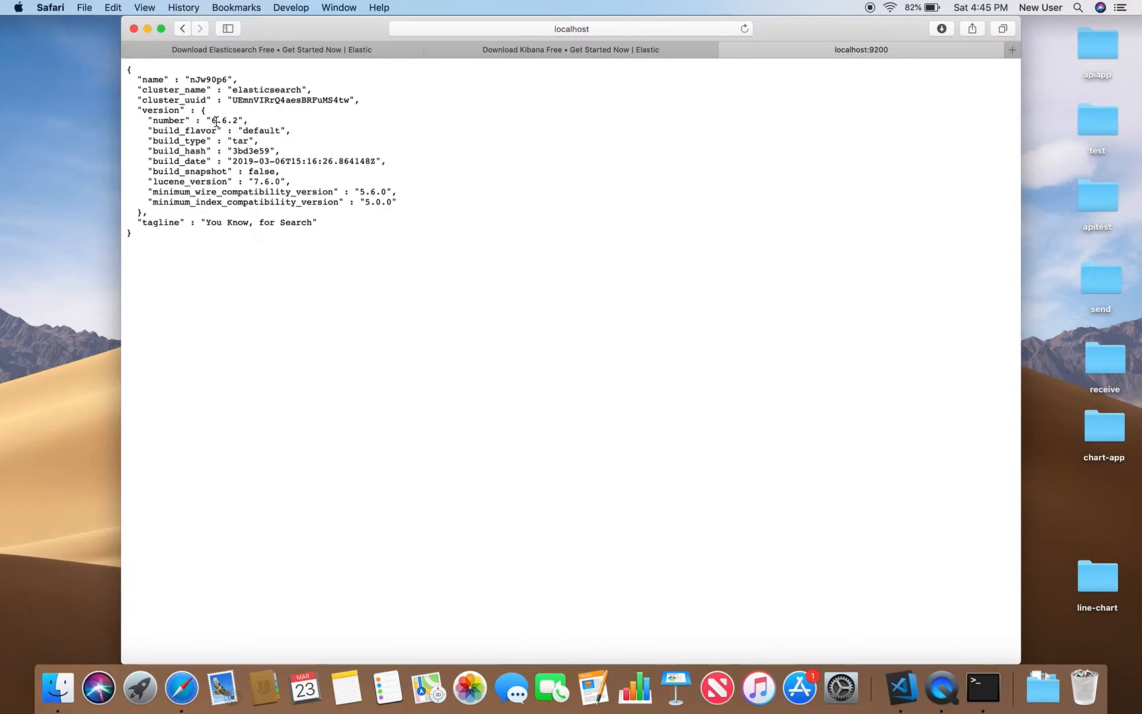
mouse_move(888, 638)
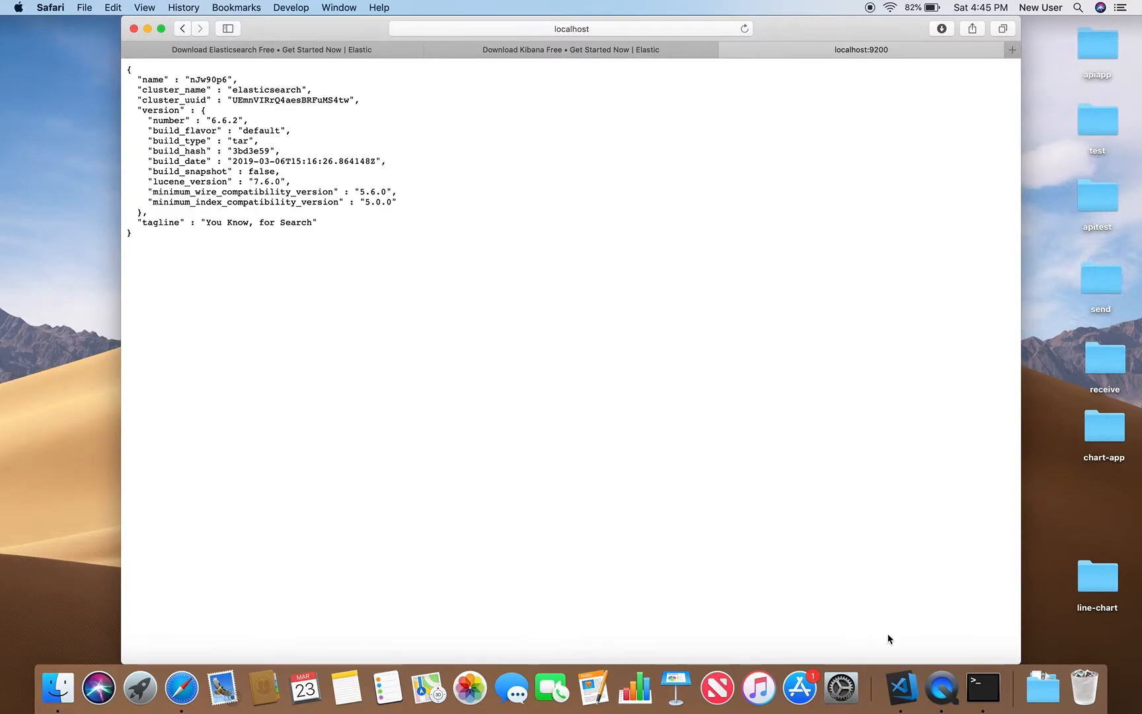
Step: Open a second Terminal window alongside the running Elasticsearch shell
left_click(982, 687)
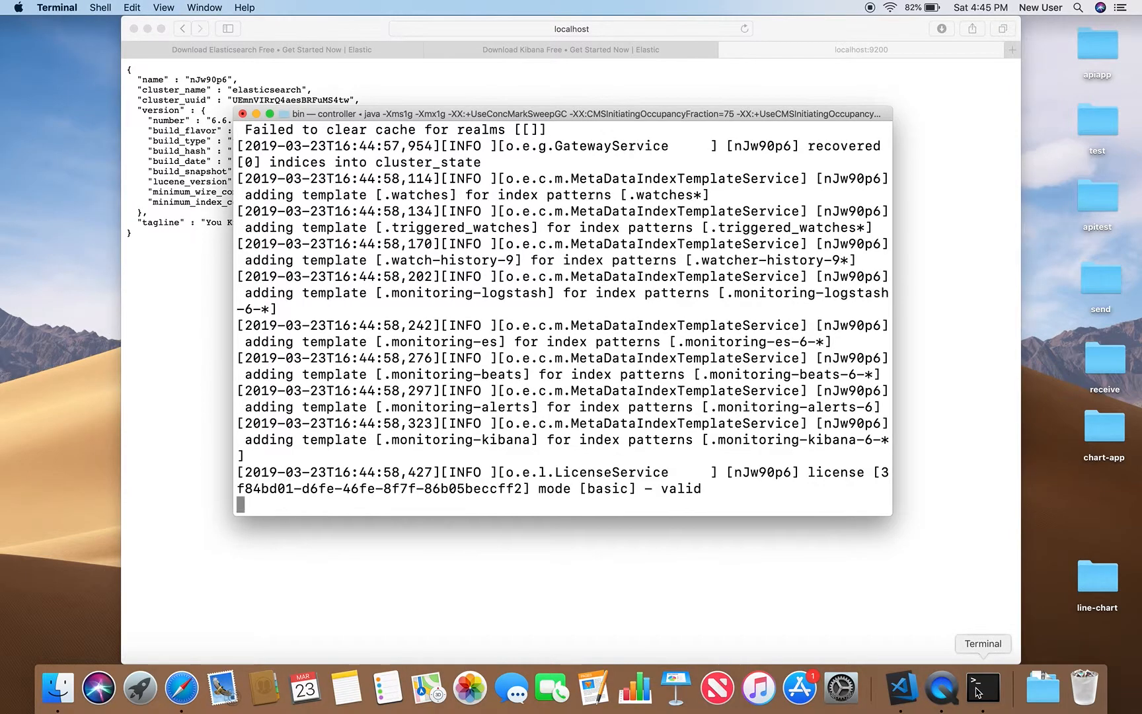
left_click(57, 8)
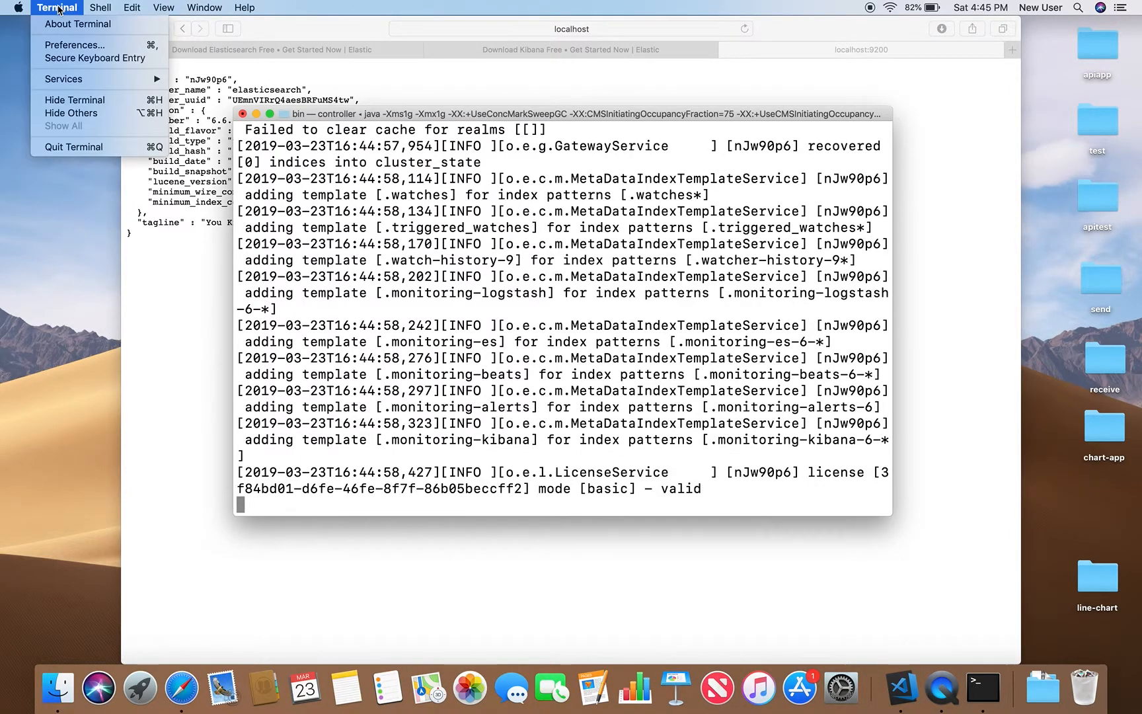
left_click(99, 8)
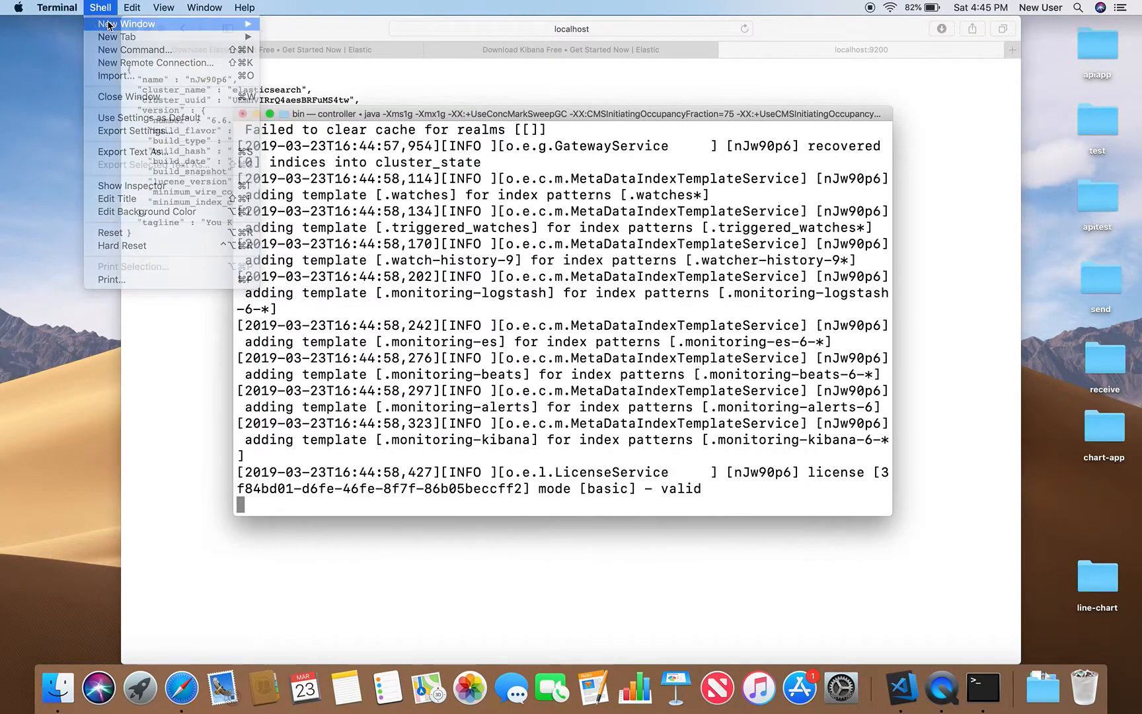
left_click(133, 24)
type("ls")
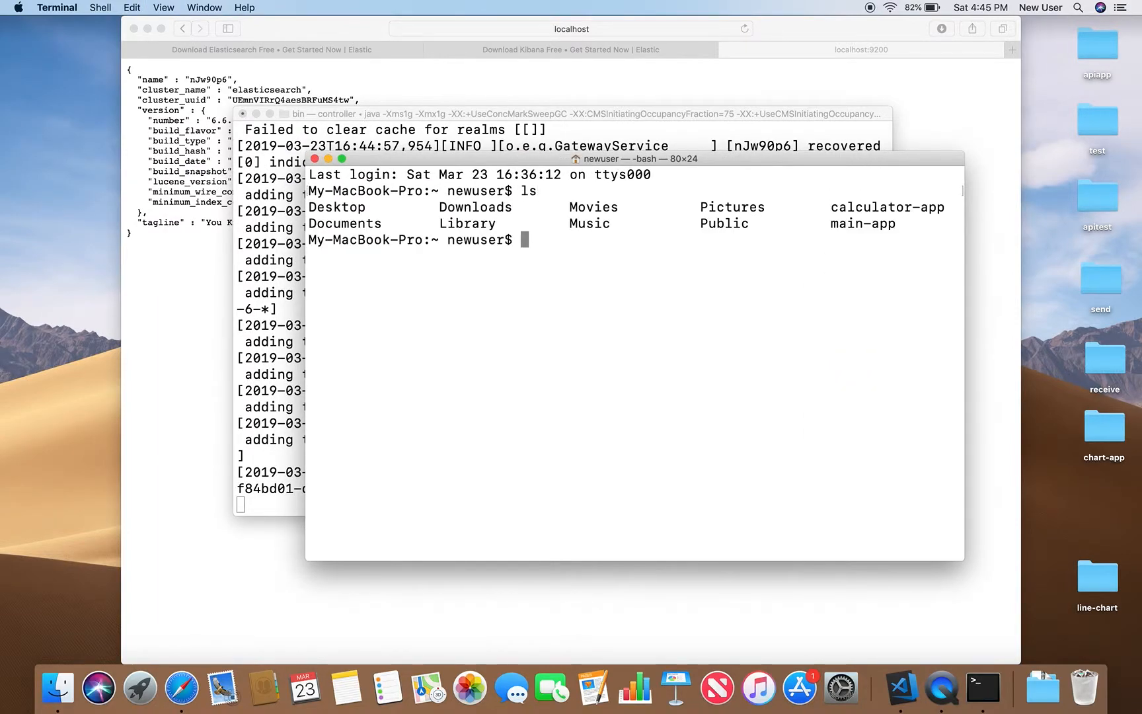
Step: Move into Downloads, list it, and grab the kibana-6.6.2-darwin-x86_64 folder name
type("cd")
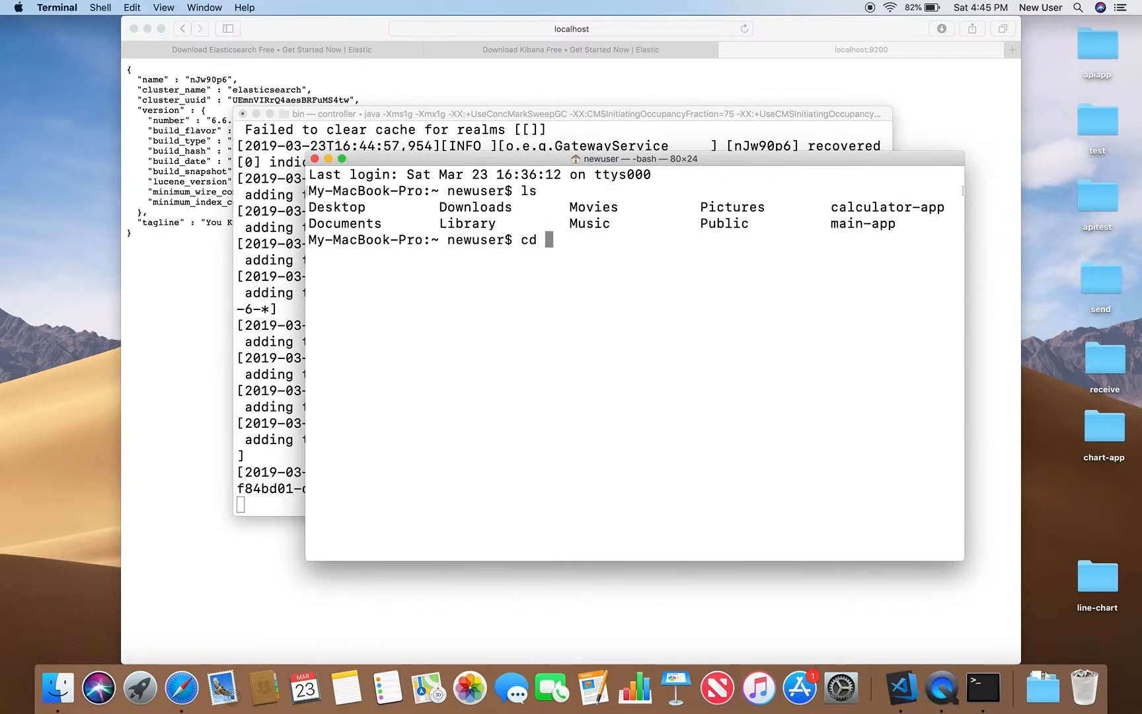
type("Downloads")
type("ls")
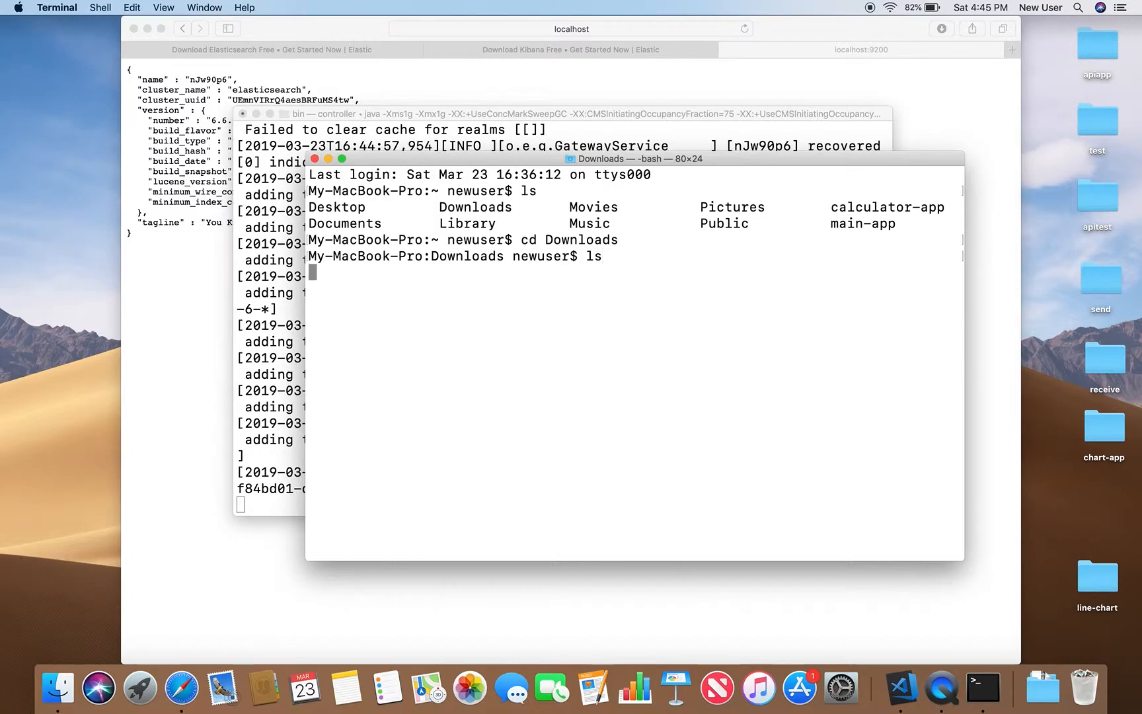
key("Return")
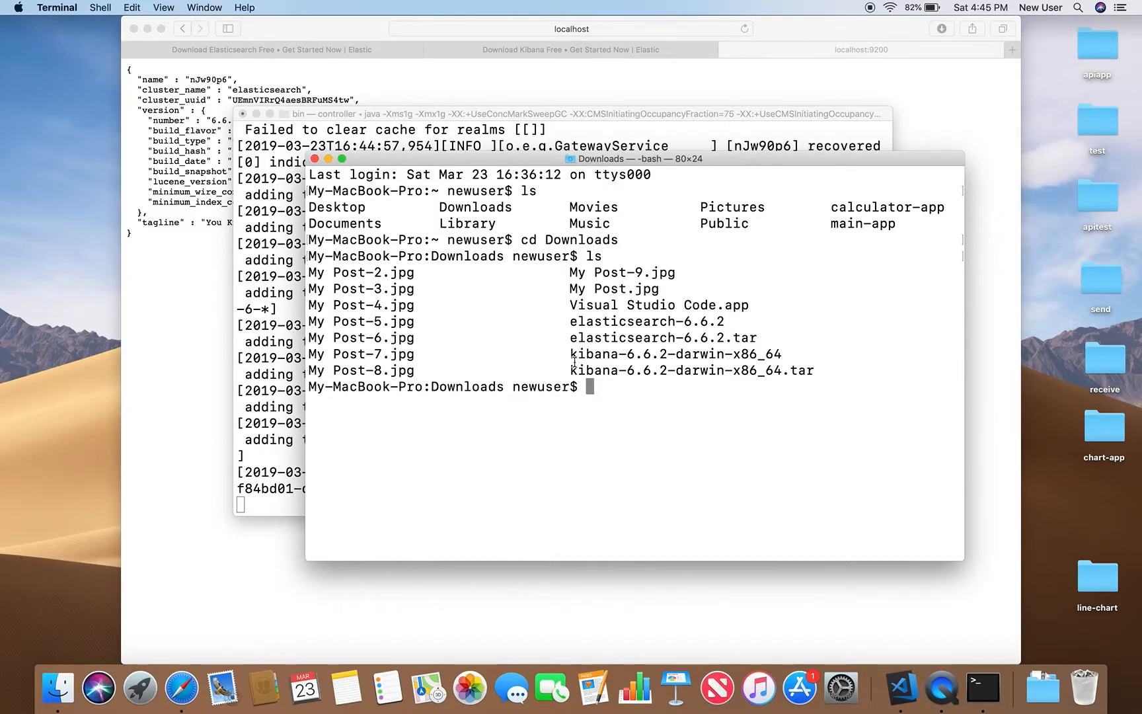
double_click(674, 354)
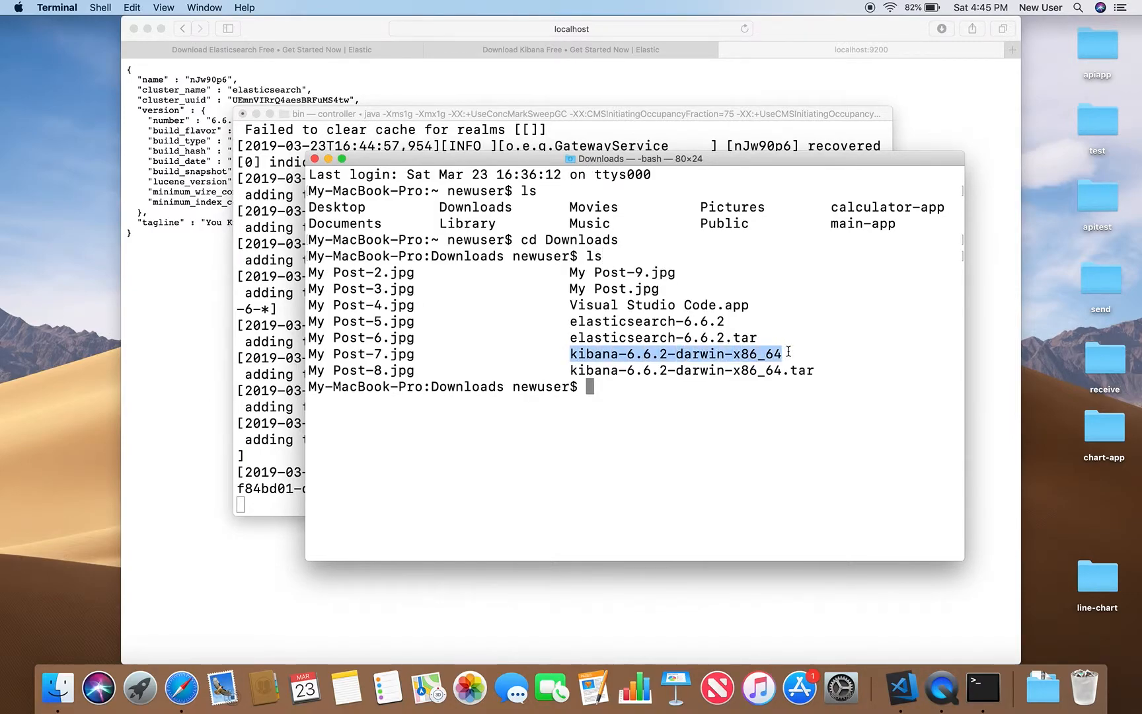
Step: Move into kibana-6.6.2-darwin-x86_64/bin, list its scripts, and start the server with ./kibana
type("cd kibana-6.6.2-darwin-x86_64")
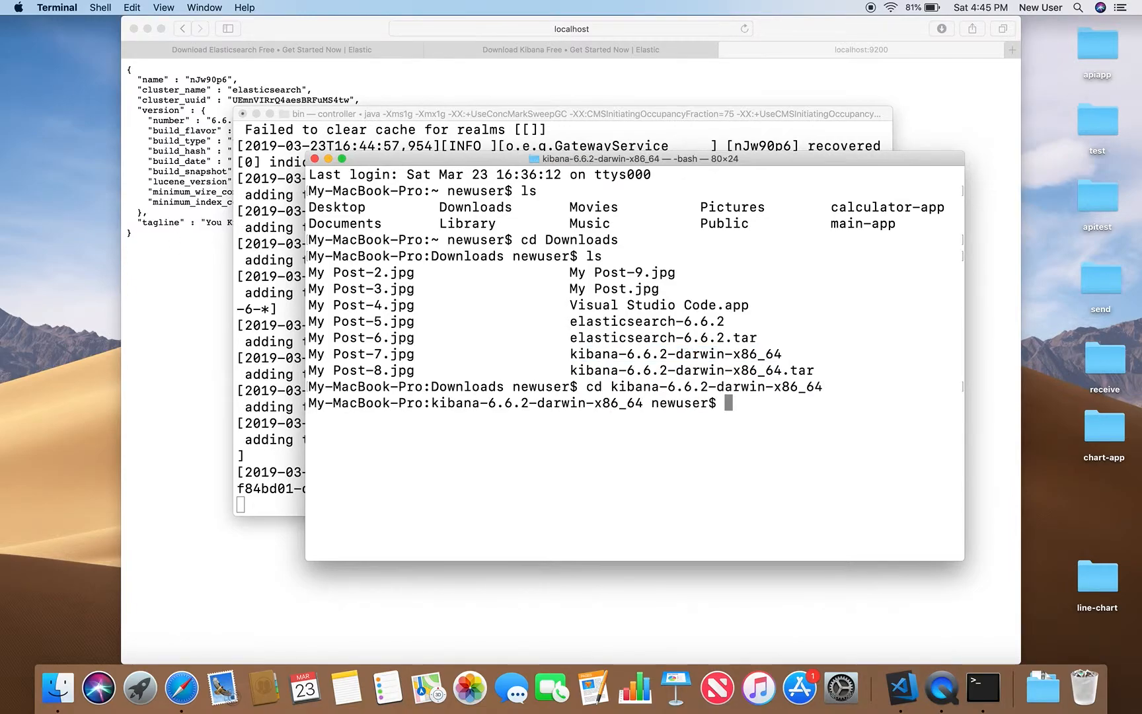
type("cd b")
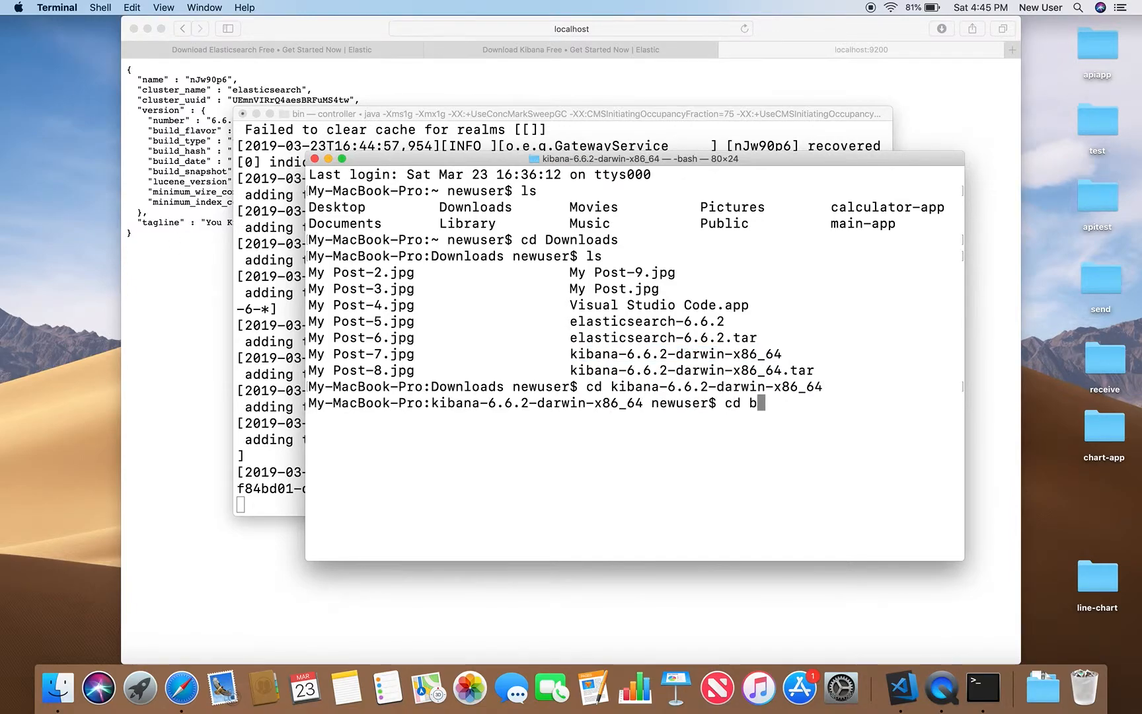
key("Return")
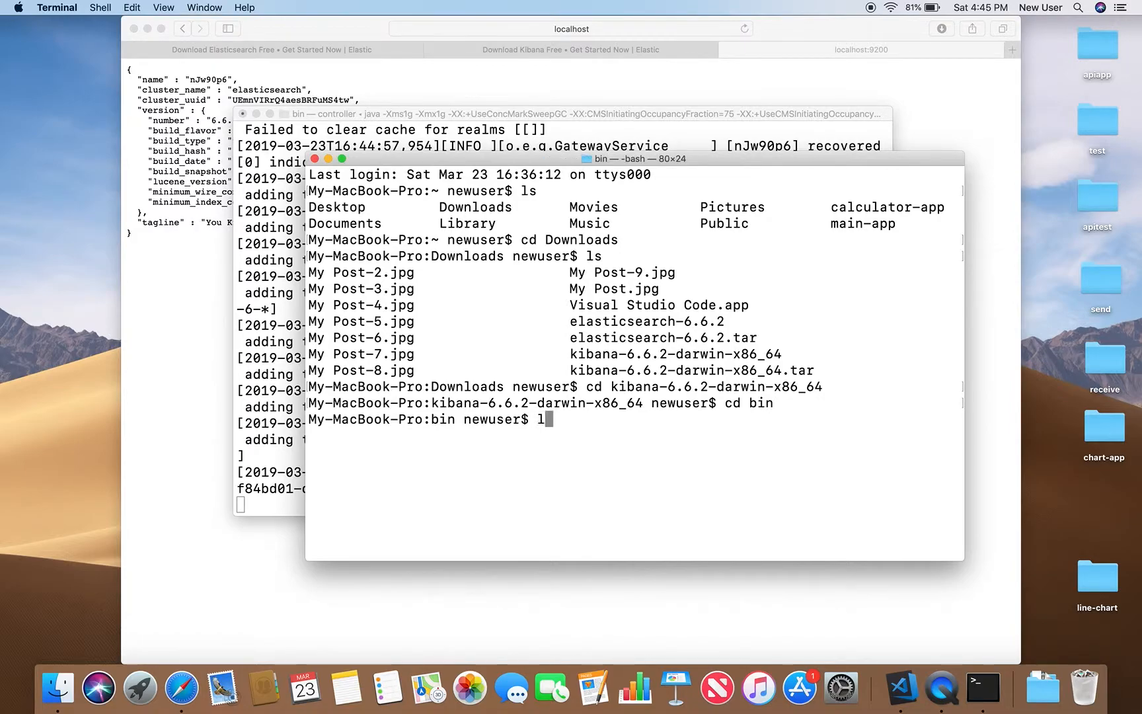
key("Return")
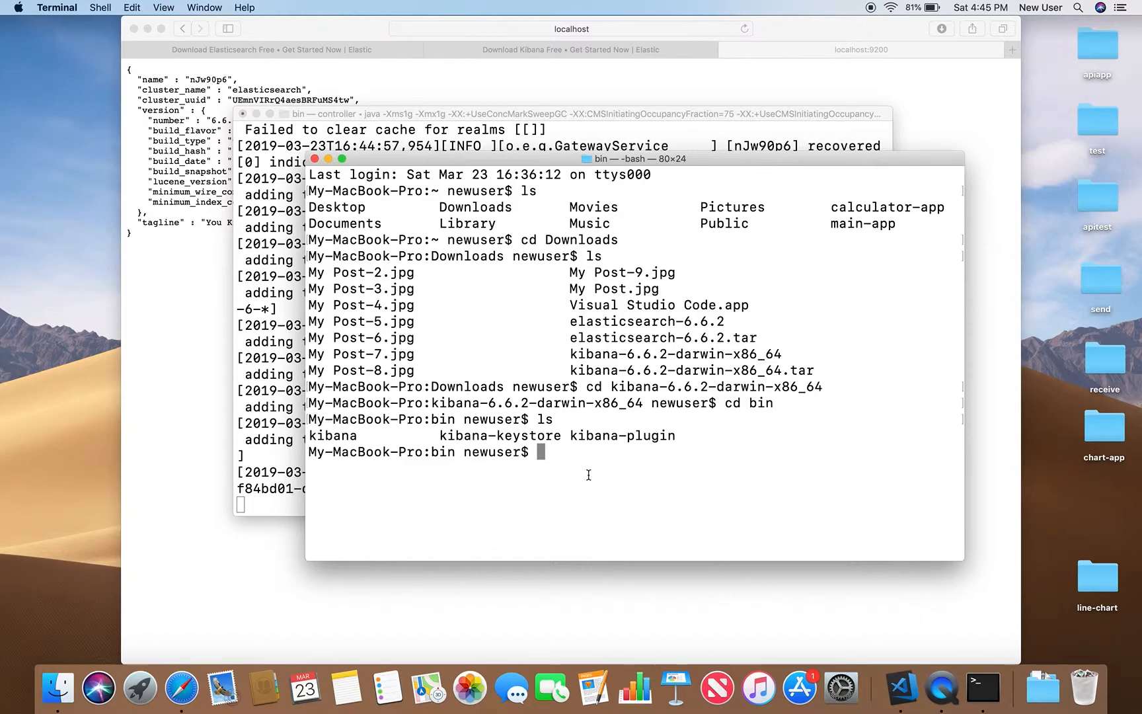
type("./kiba")
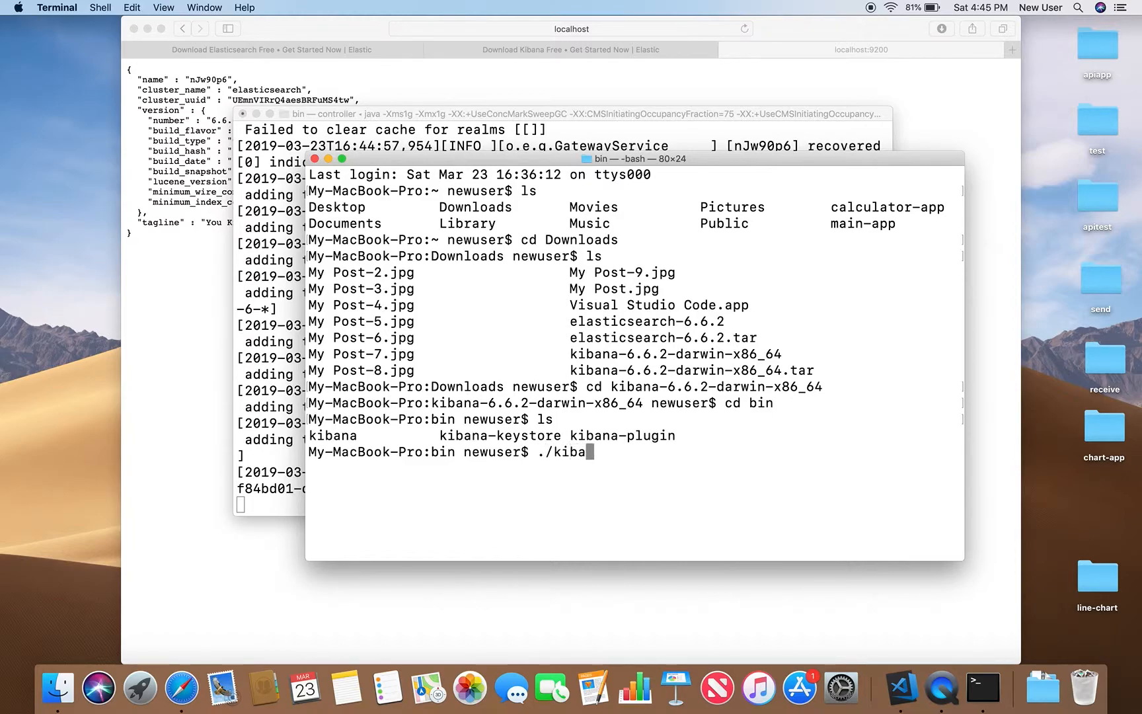
key("Return")
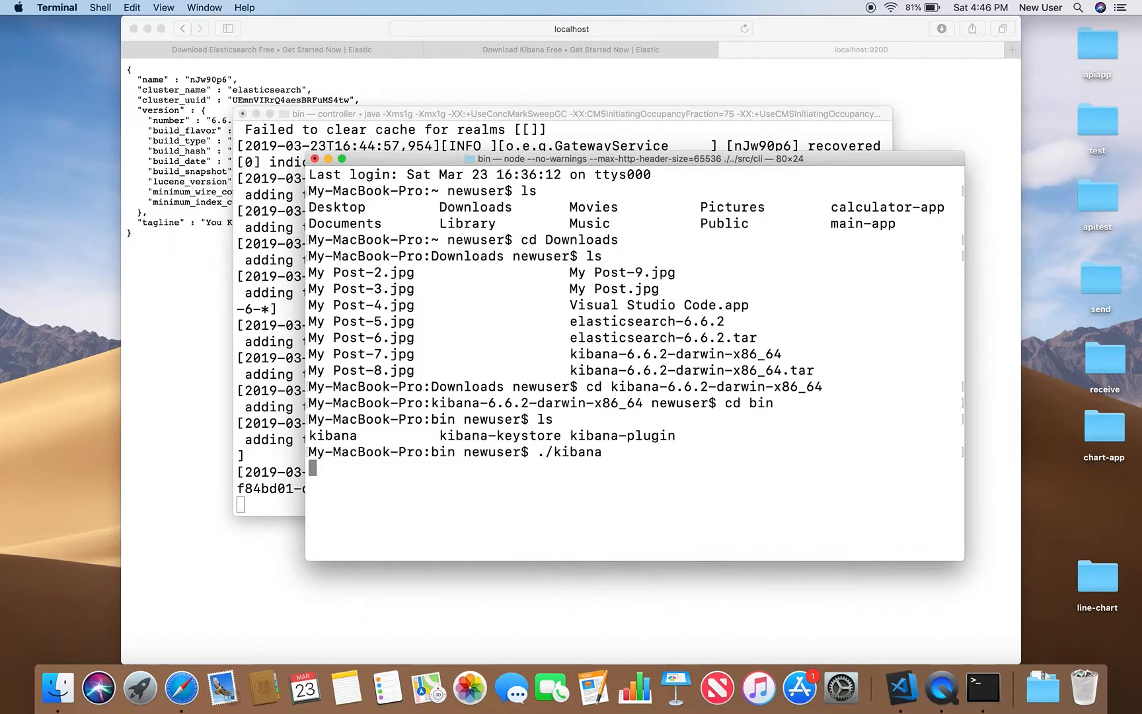
mouse_move(511, 504)
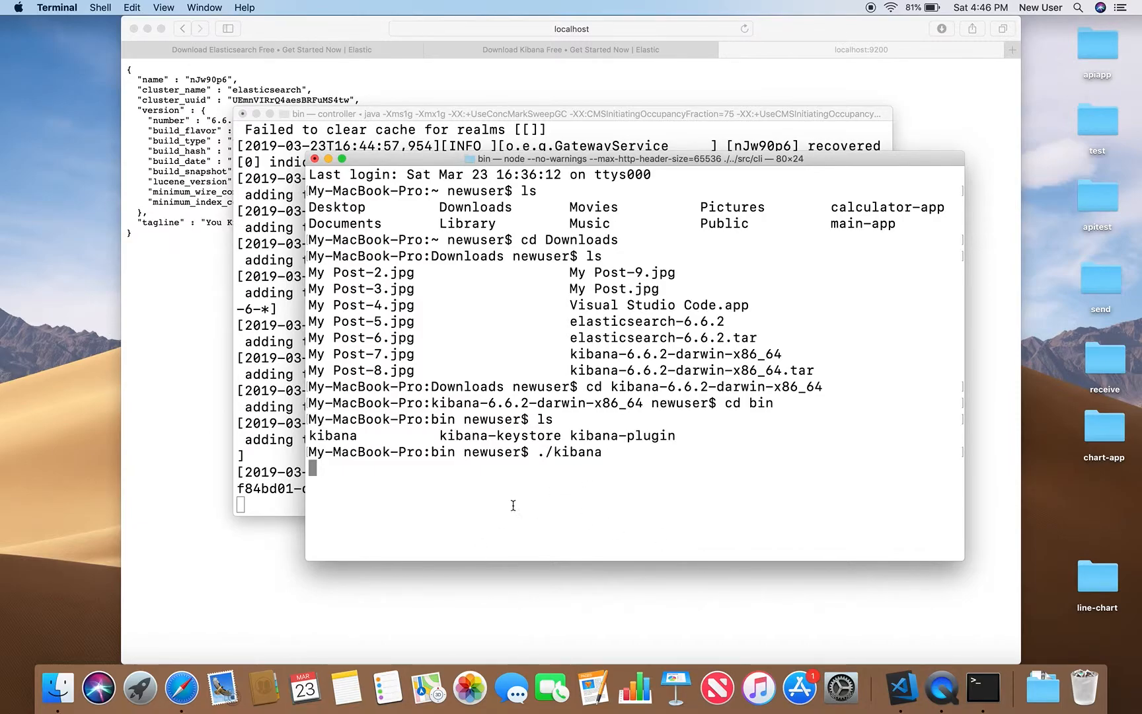
mouse_move(57, 687)
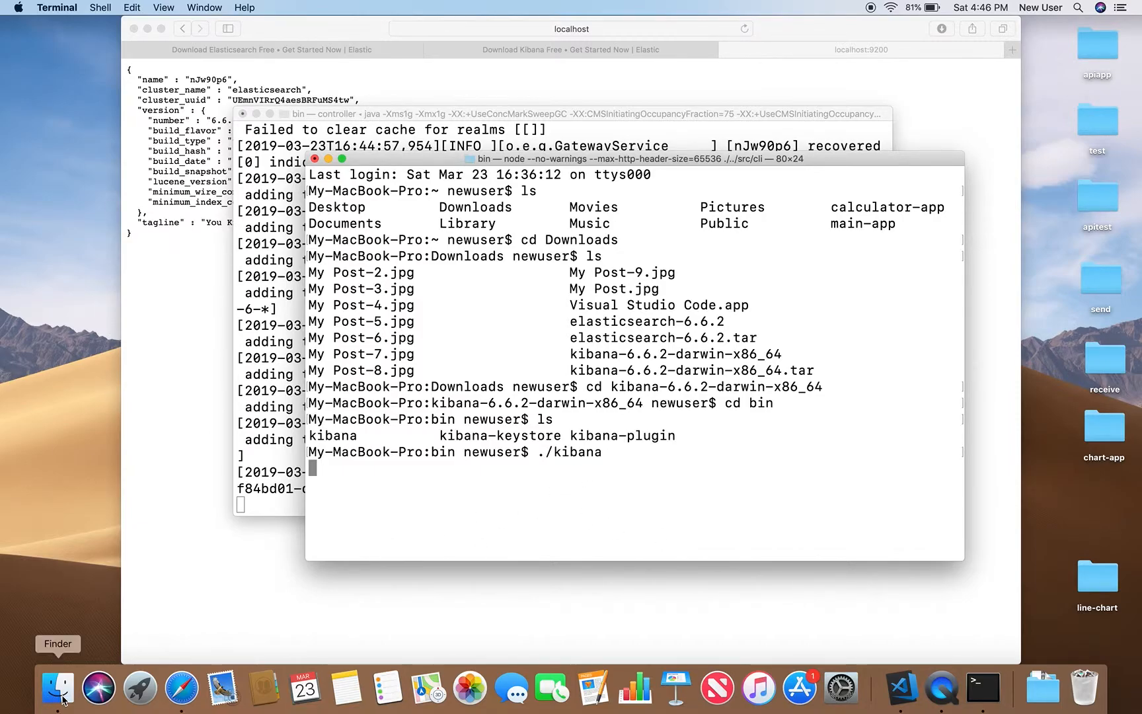
Step: From Finder, open kibana-6.6.2-darwin-x86_64/config/kibana.yml in Visual Studio Code
left_click(56, 686)
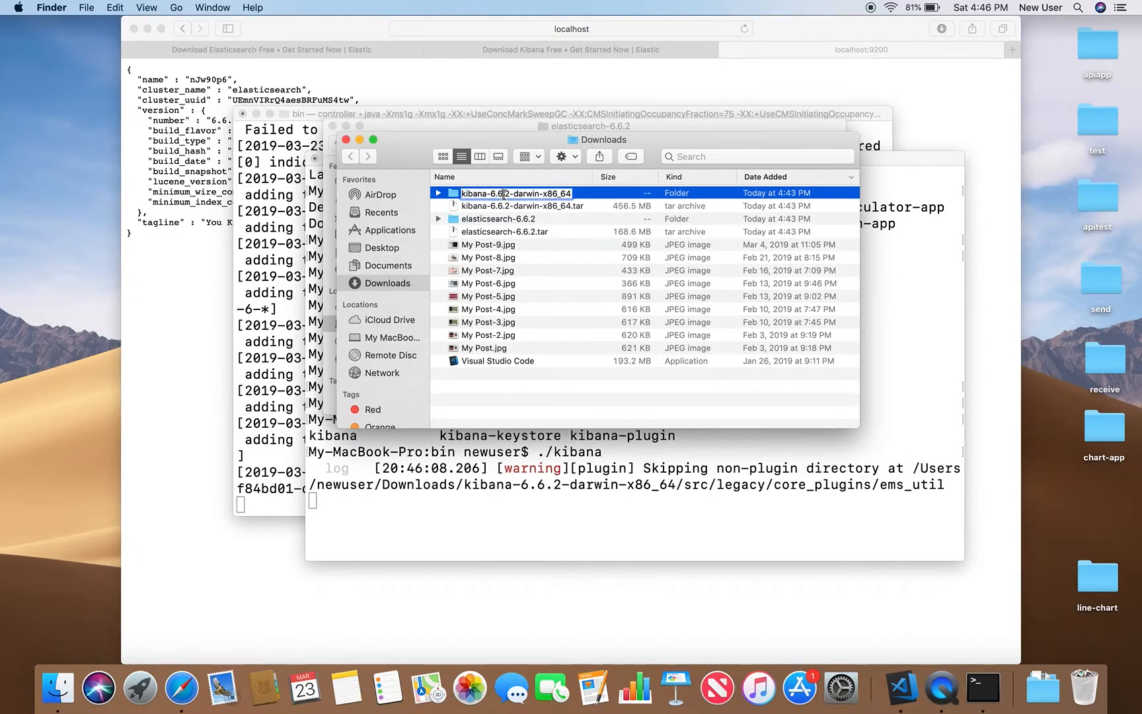
double_click(516, 193)
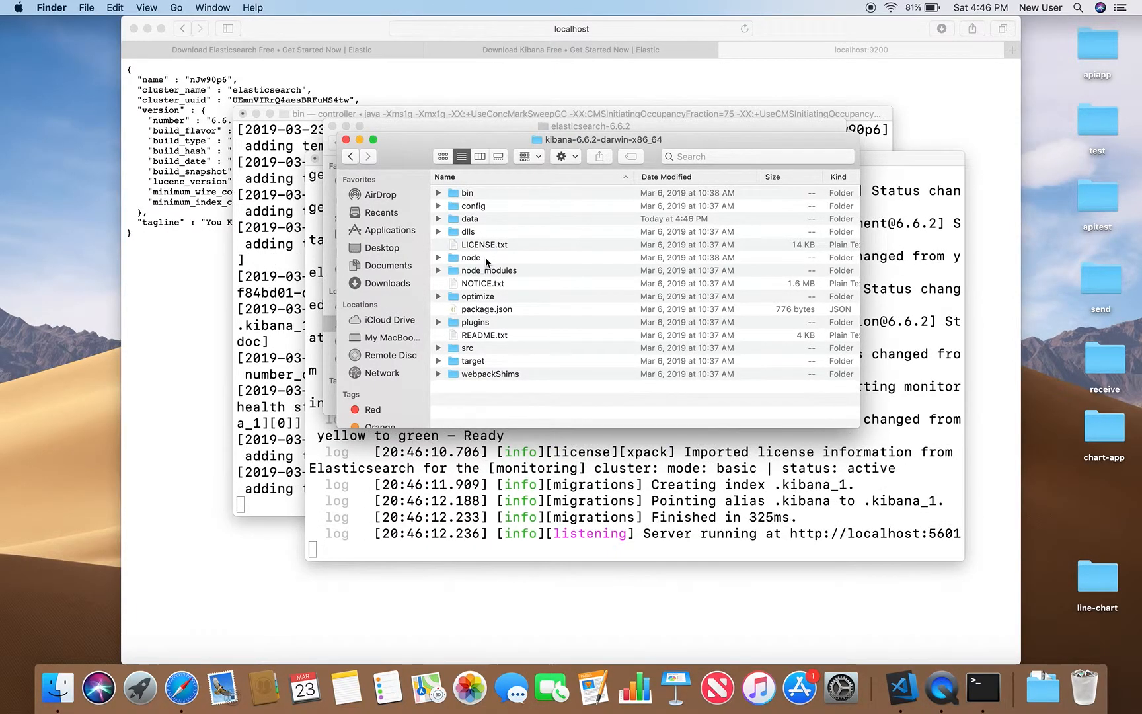
double_click(472, 205)
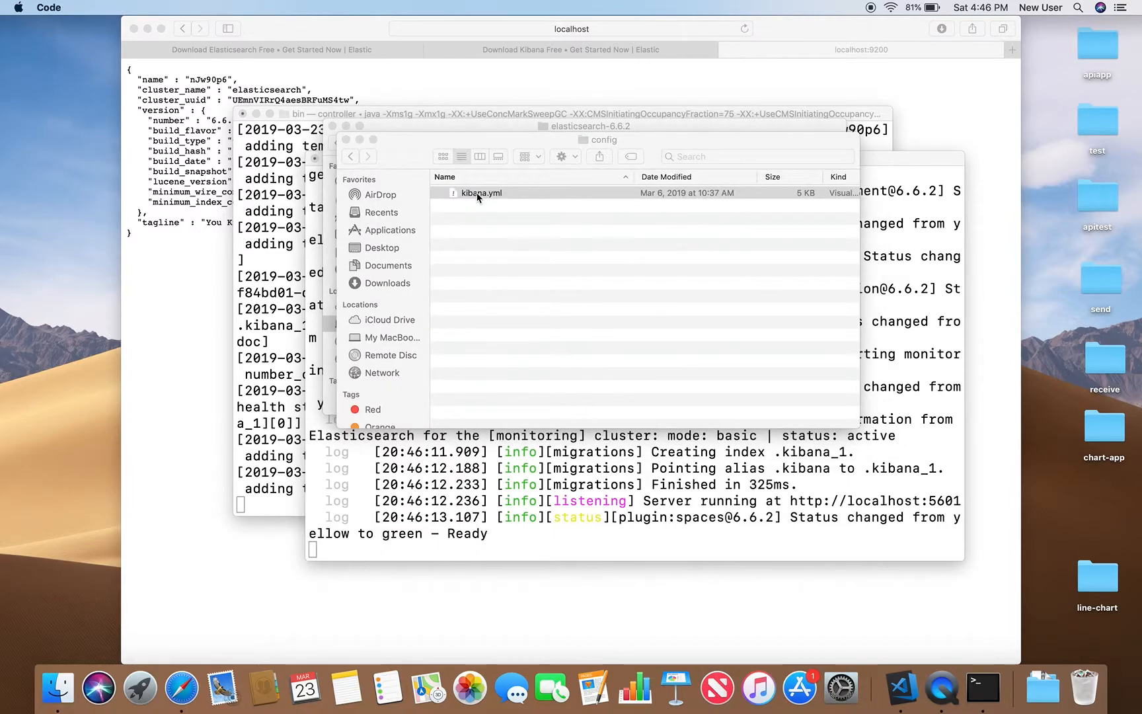
double_click(479, 192)
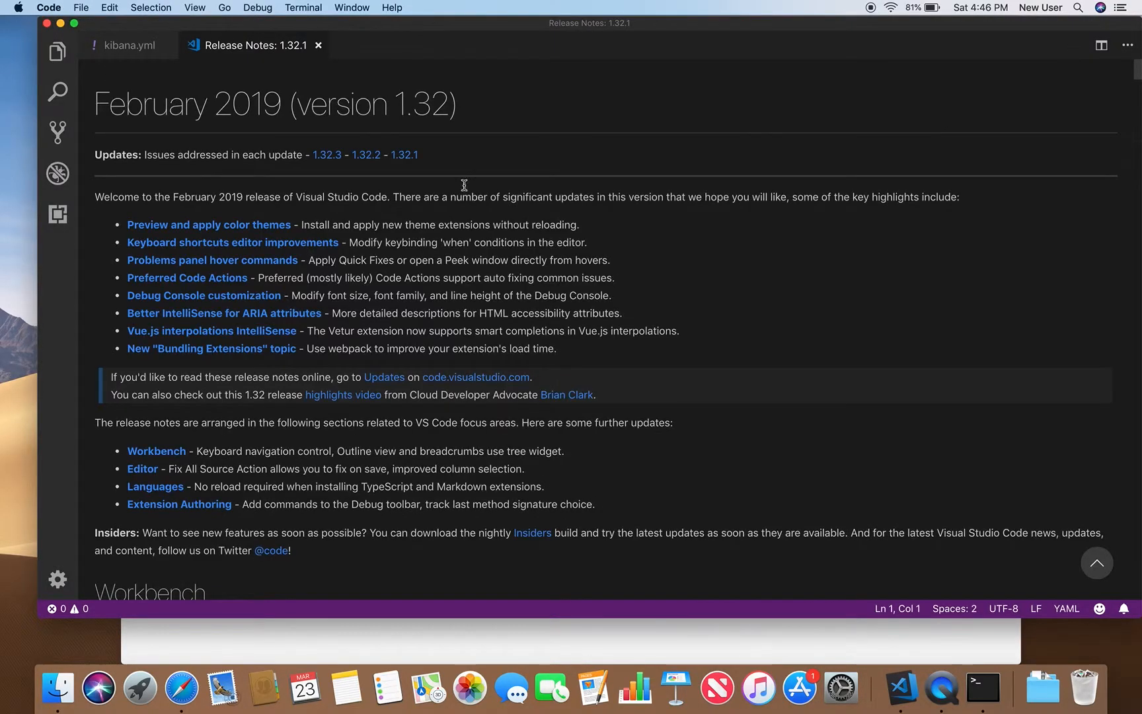
Step: Review kibana.yml's commented defaults (port 5601, Elasticsearch at localhost:9200) and close the editor
left_click(129, 45)
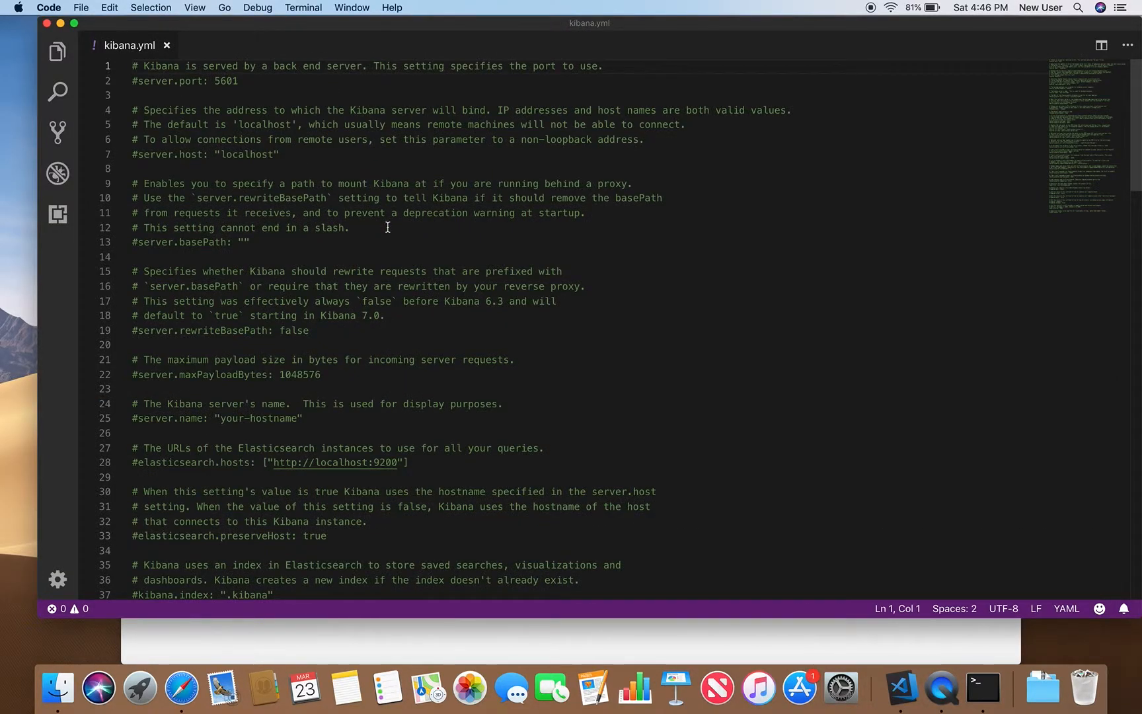
scroll("down", 3)
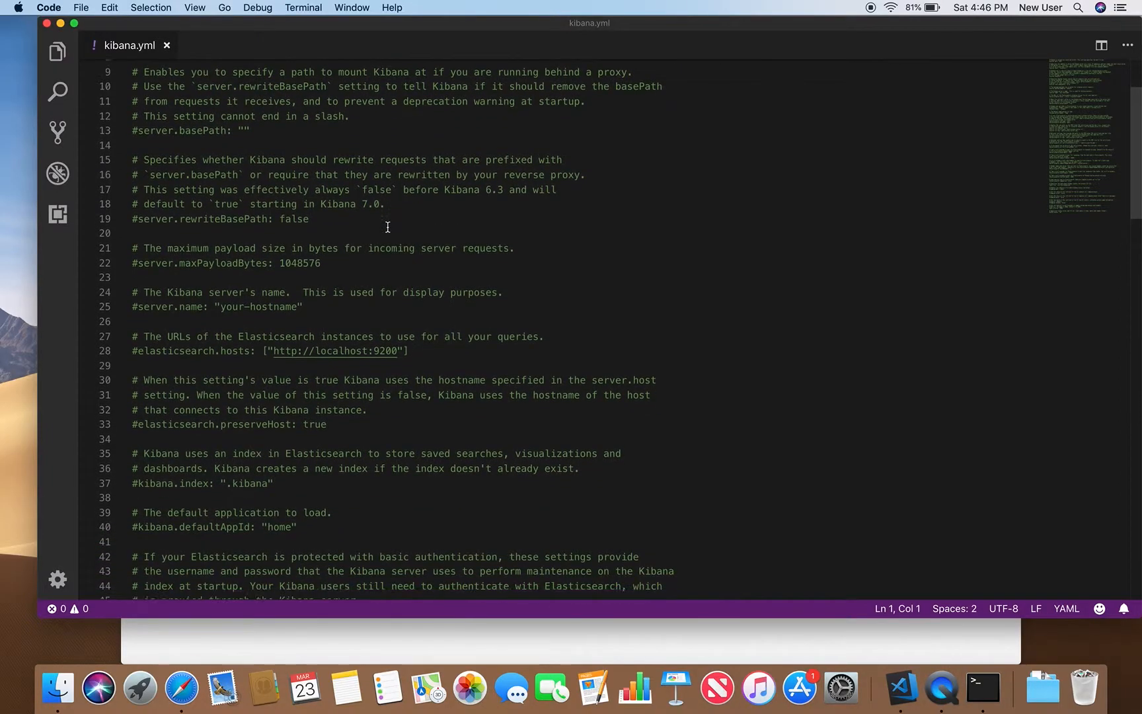
scroll("down", 3)
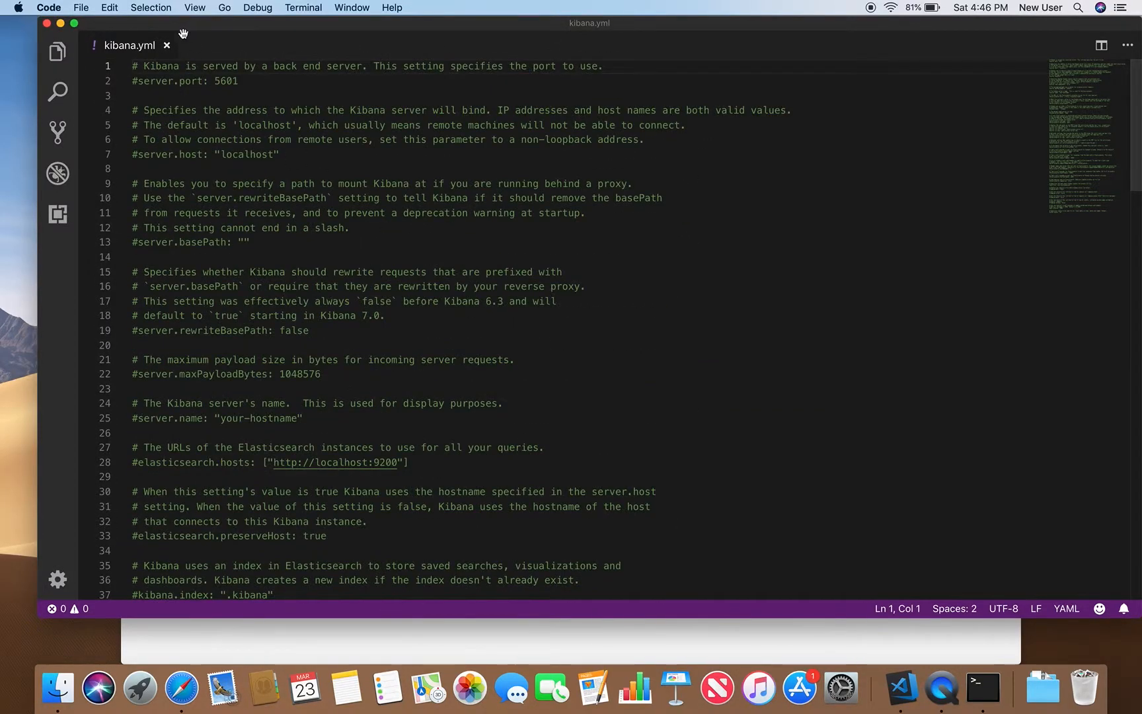
left_click(166, 45)
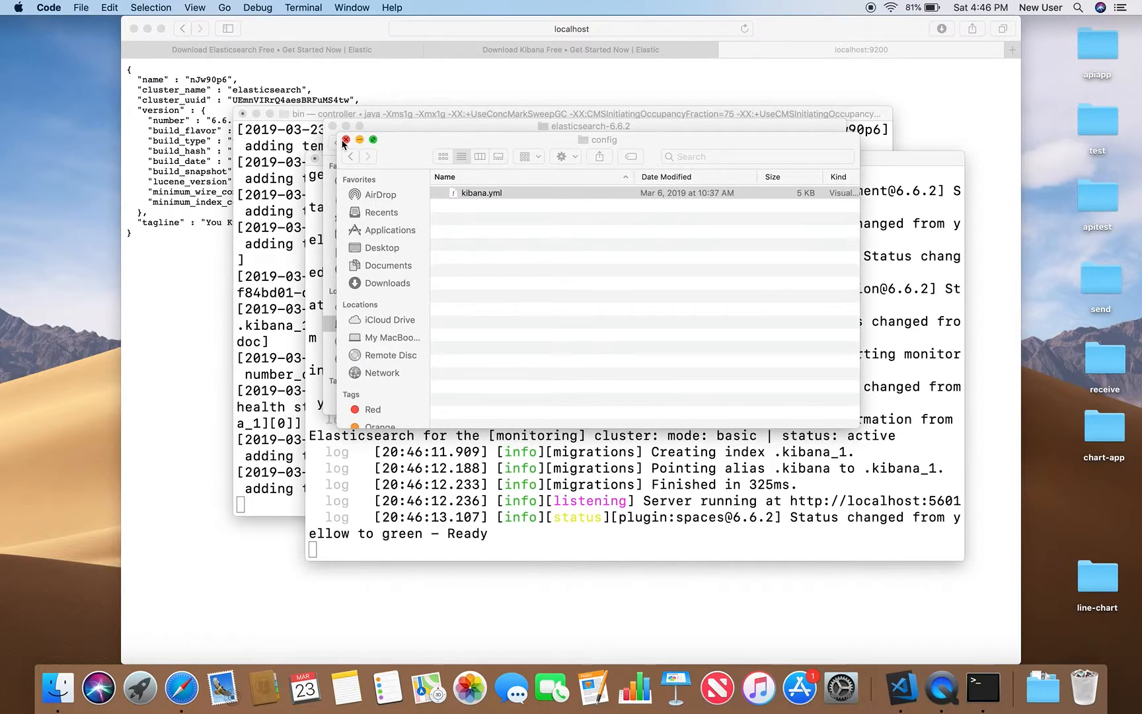
Step: Close the config folder window and open a new Safari tab for localhost
left_click(346, 138)
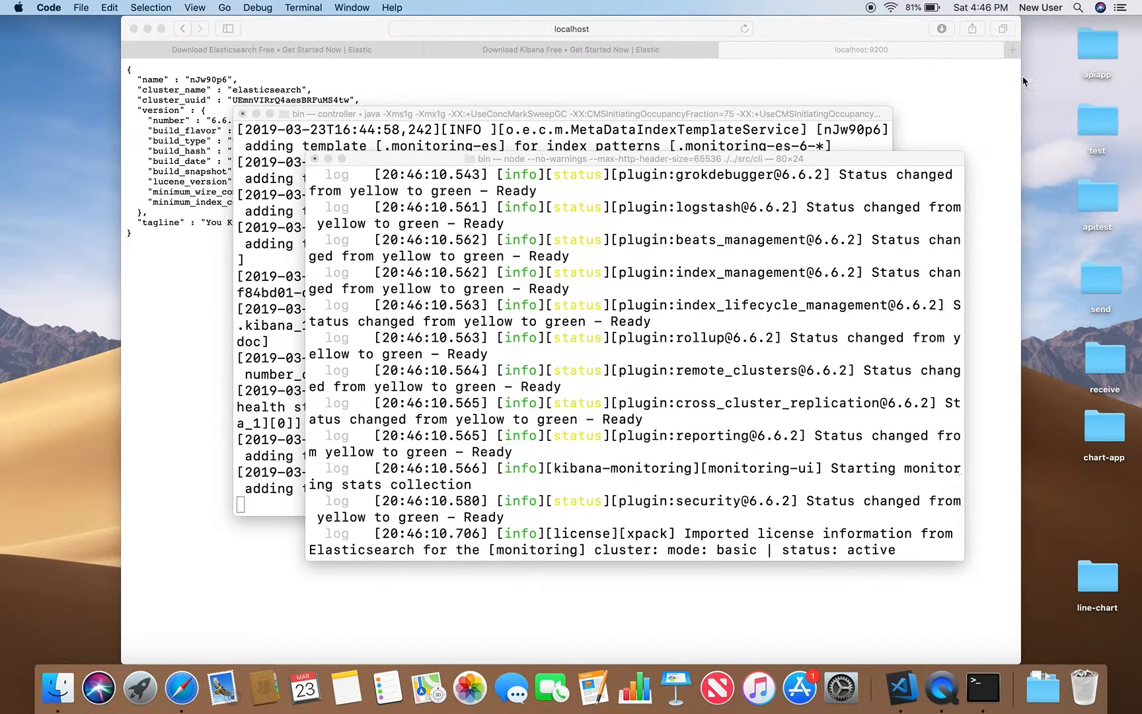
left_click(1011, 49)
type("loca")
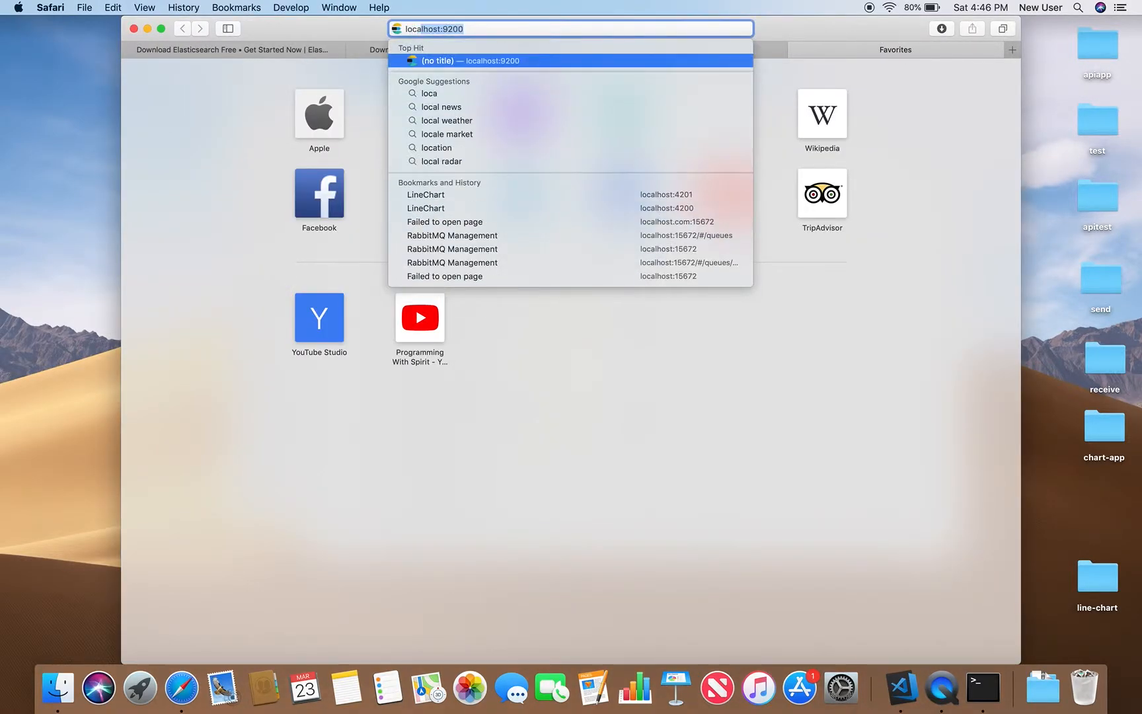
Step: Load localhost:5601, dismiss the password prompt, and choose Explore on my own to reach Kibana home
key("backspace")
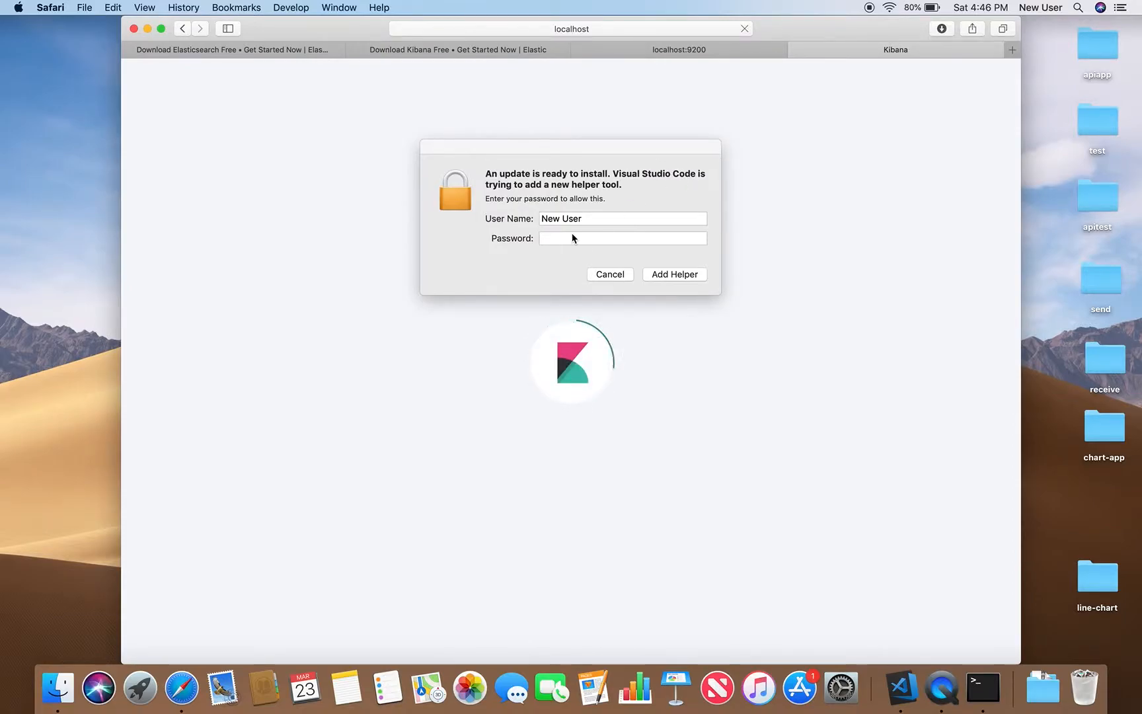
left_click(609, 273)
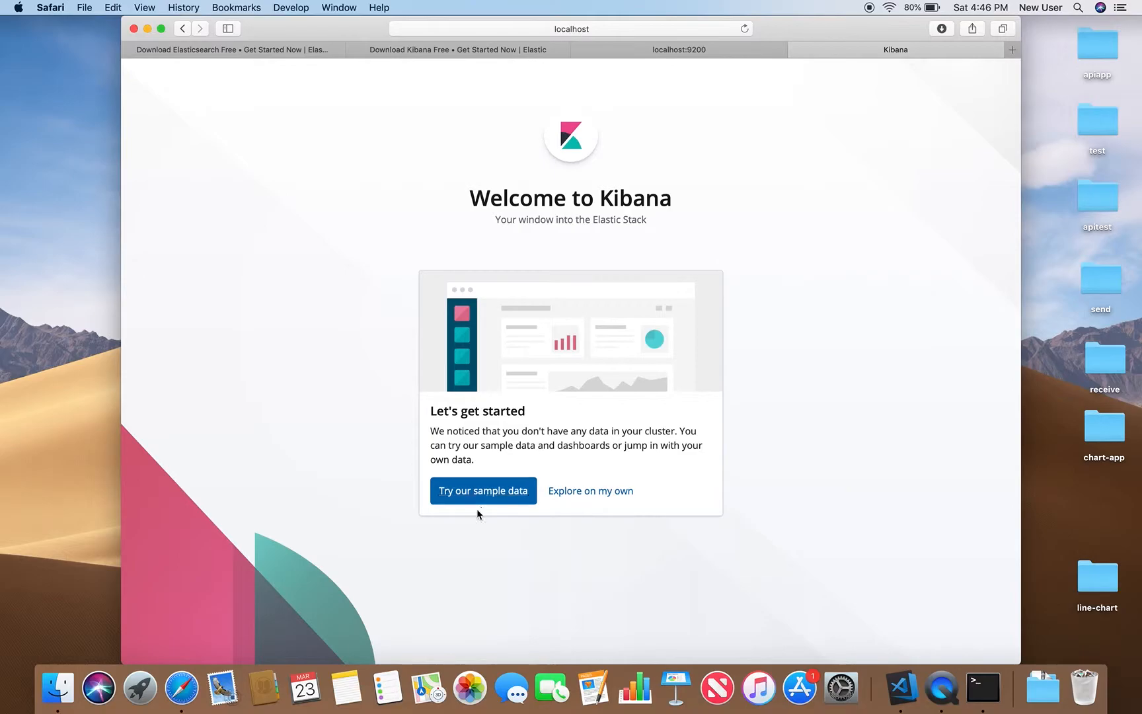
left_click(589, 490)
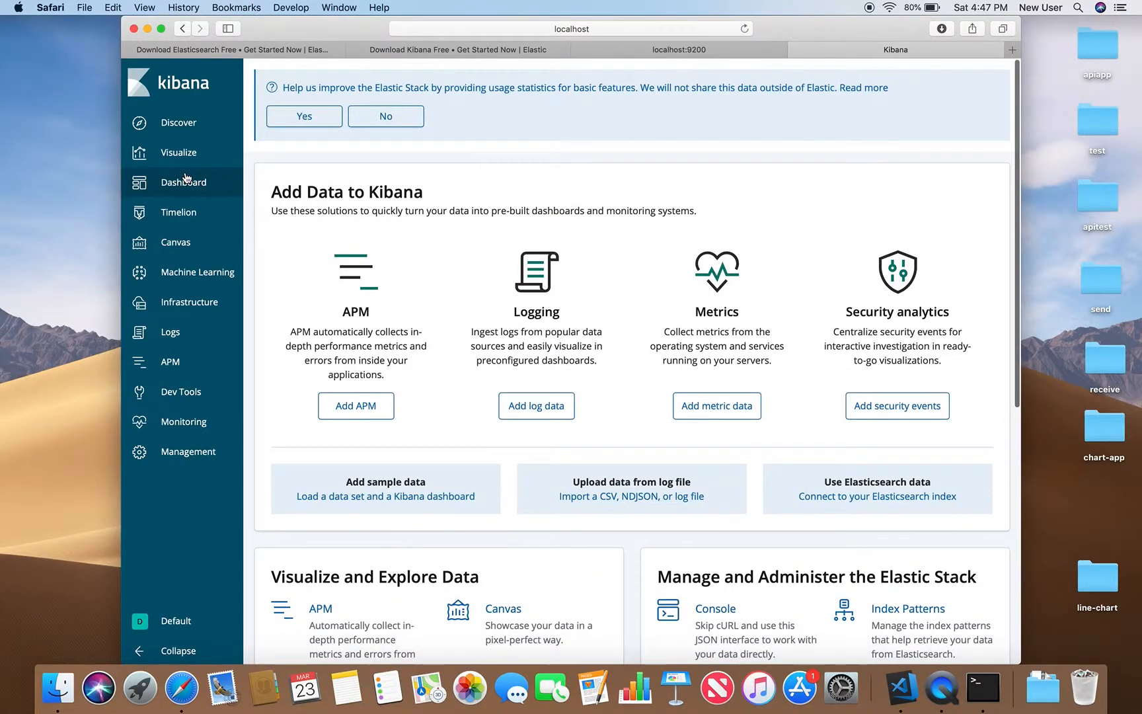
mouse_move(764, 112)
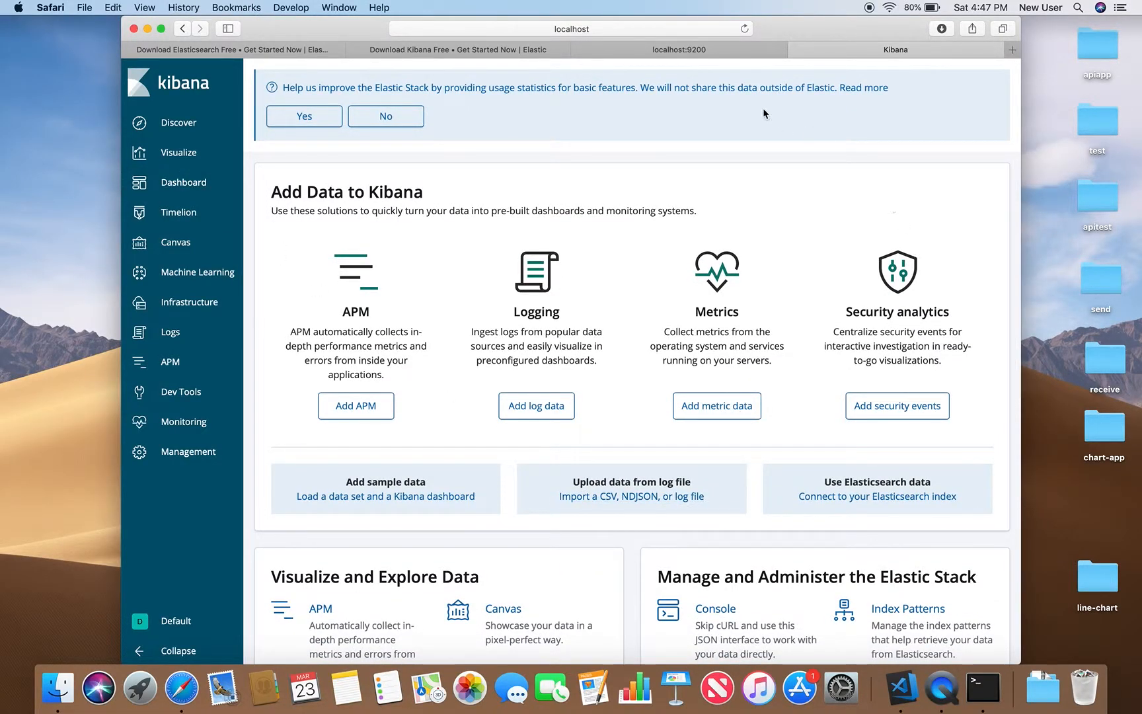
left_click(677, 49)
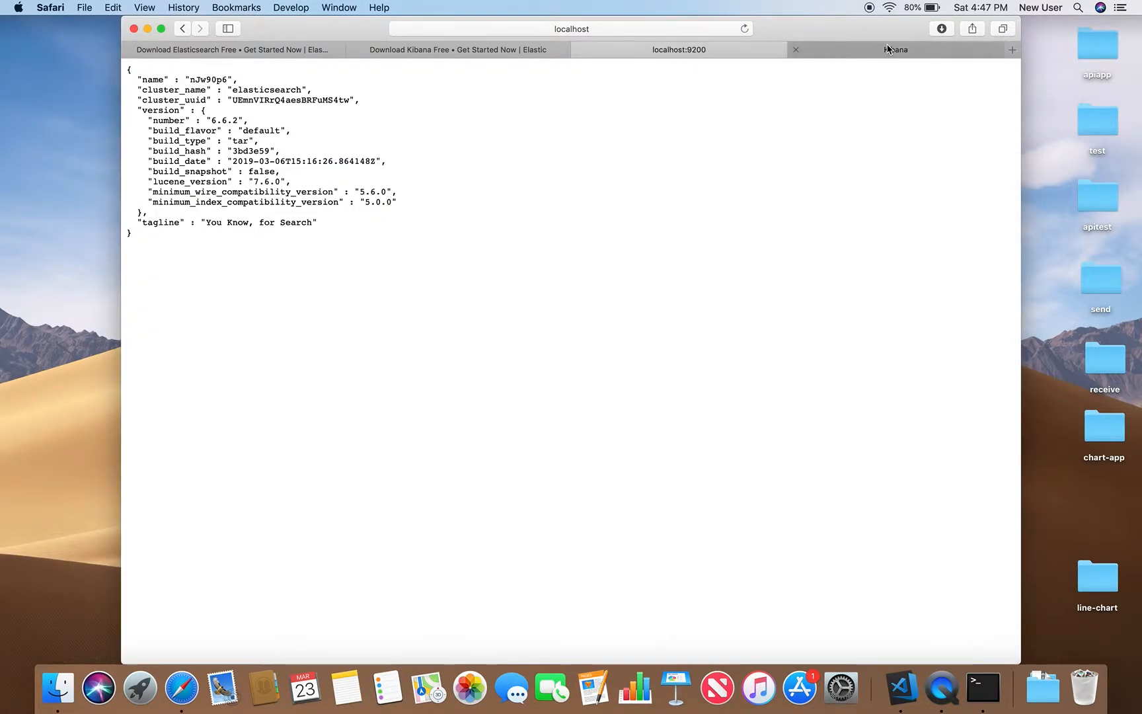
left_click(895, 49)
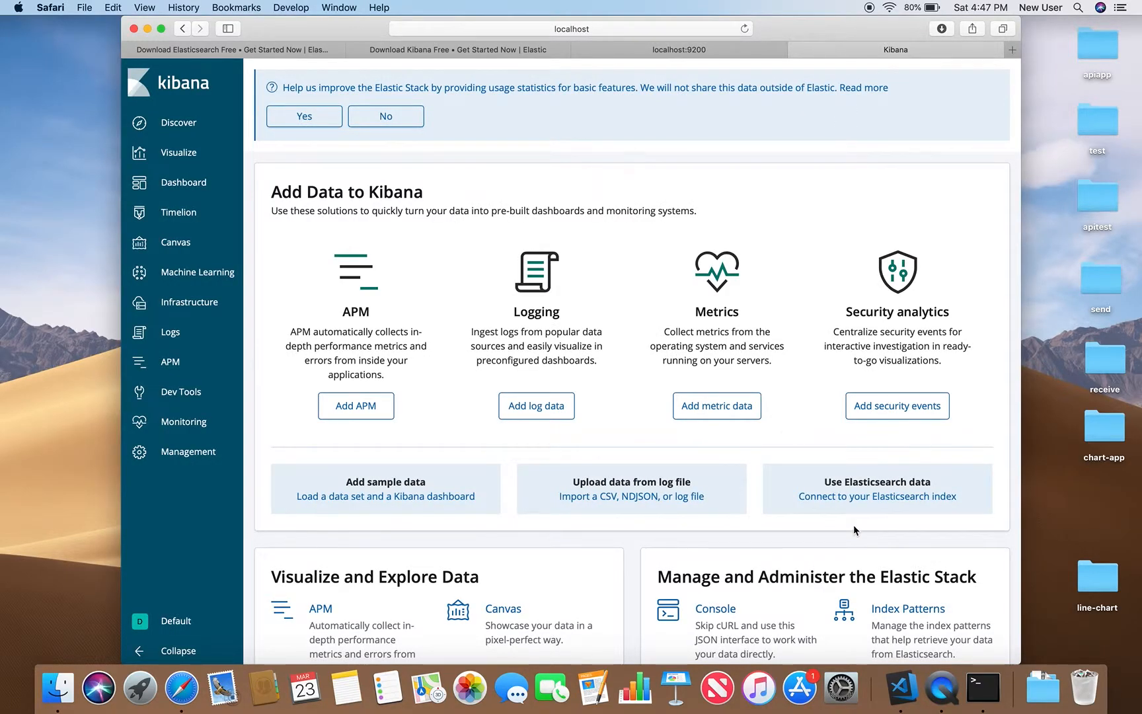
mouse_move(943, 684)
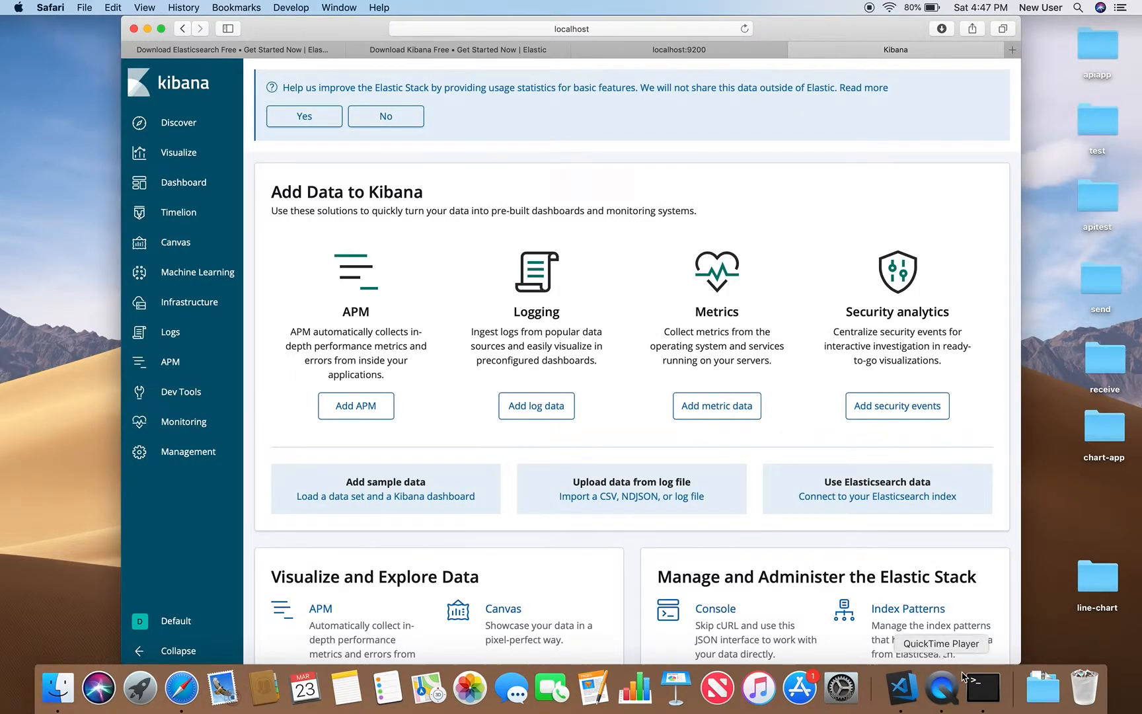
left_click(980, 686)
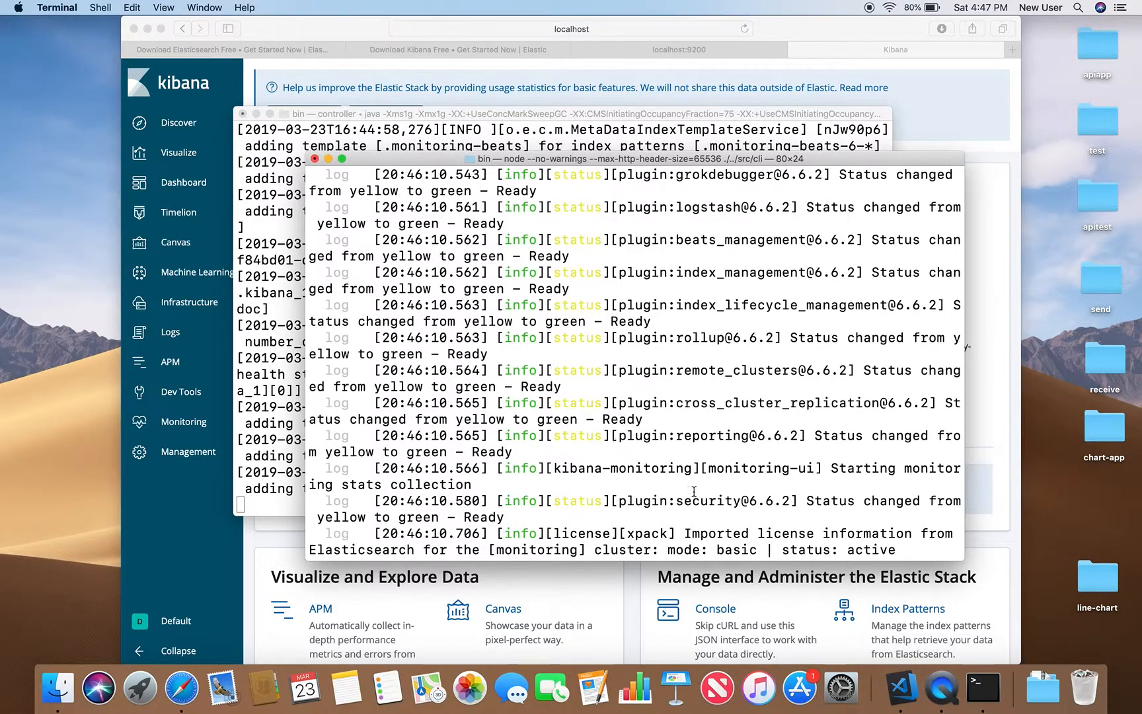